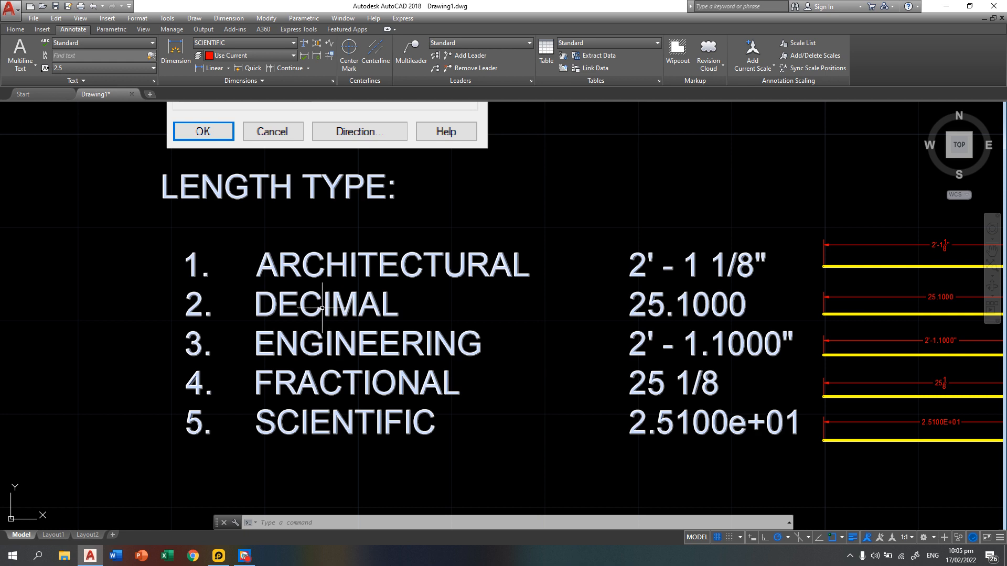
{"action": "mouse_move", "coordinate": [279, 349]}
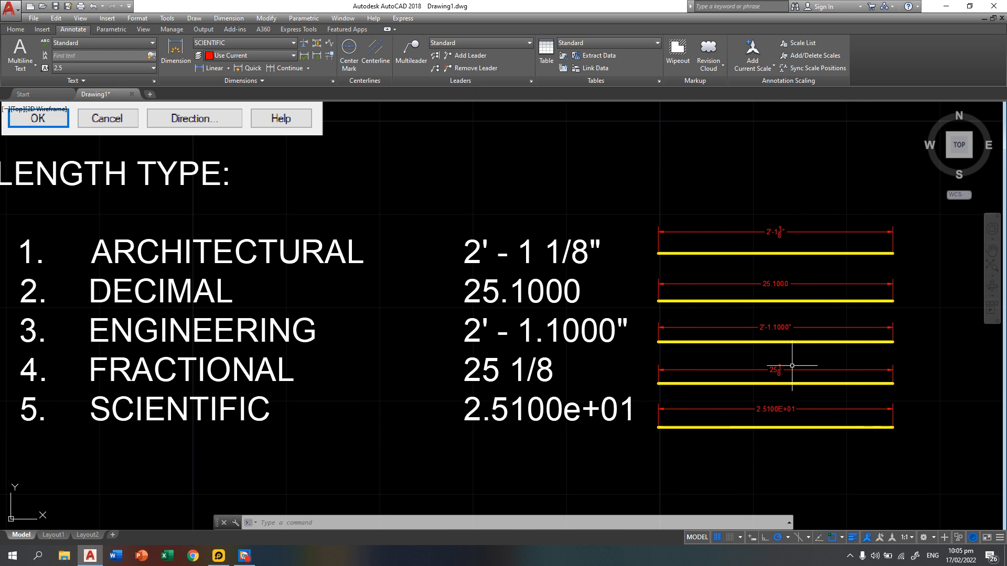
{"action": "mouse_move", "coordinate": [719, 358]}
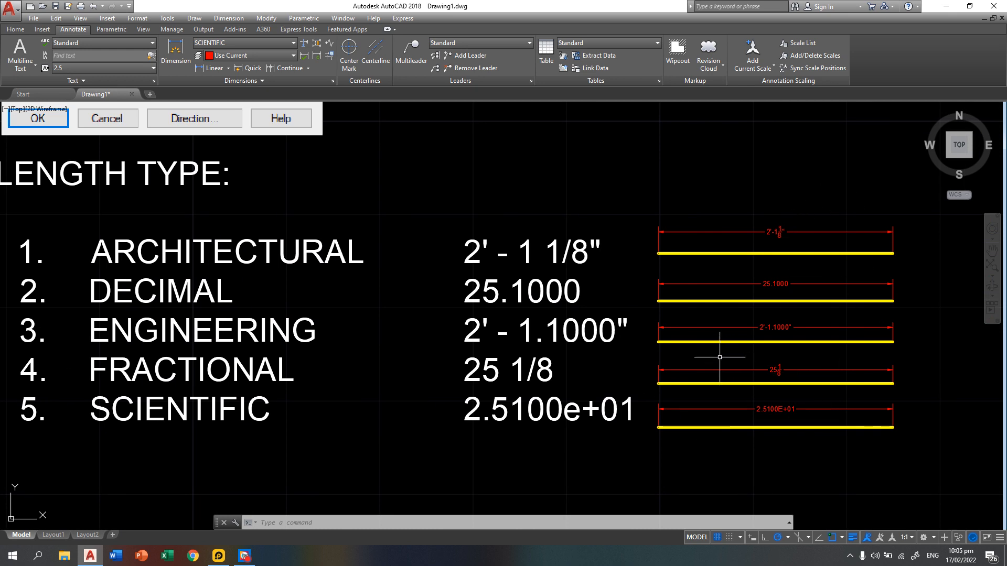
{"action": "mouse_move", "coordinate": [474, 268]}
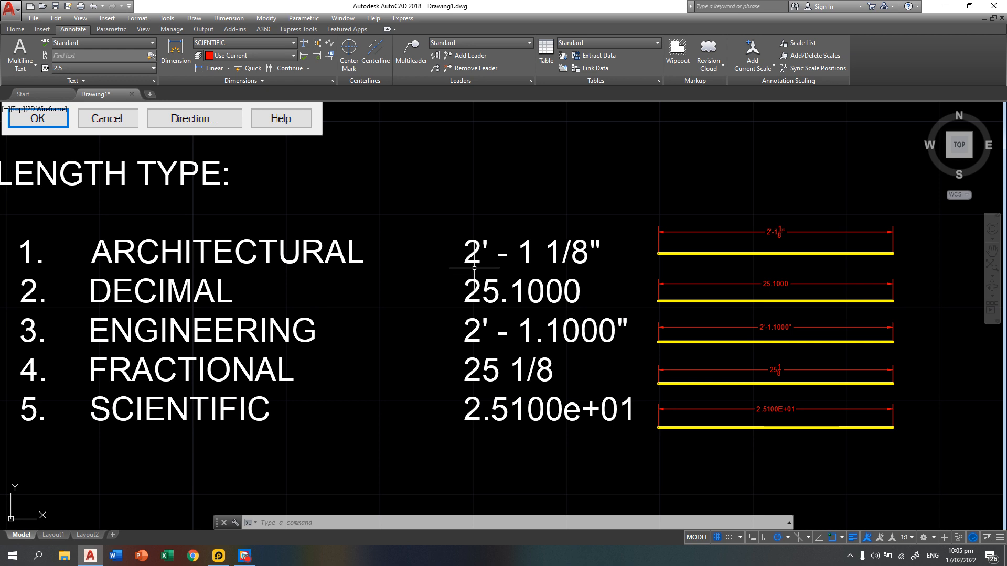
{"action": "mouse_move", "coordinate": [527, 264]}
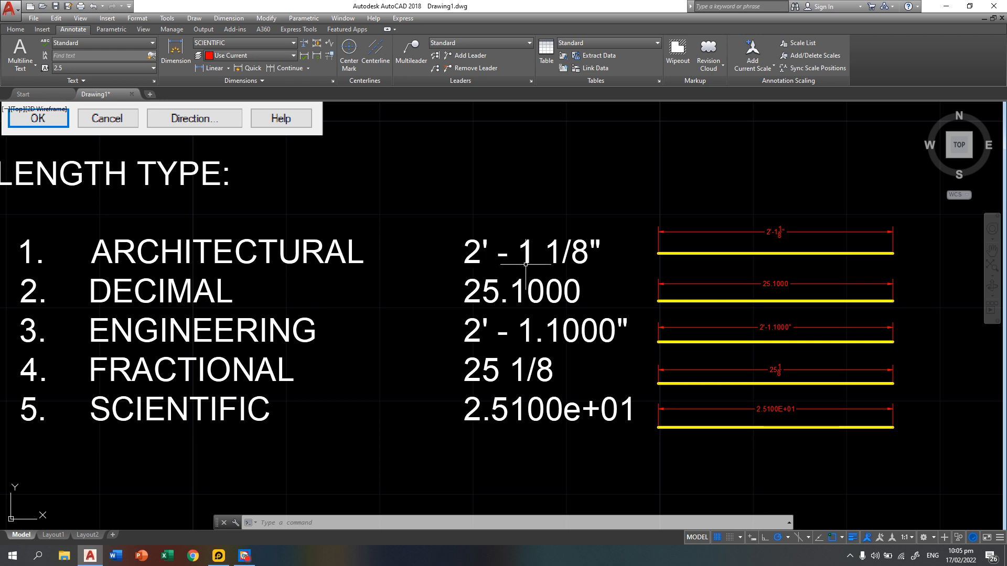
{"action": "mouse_move", "coordinate": [602, 272]}
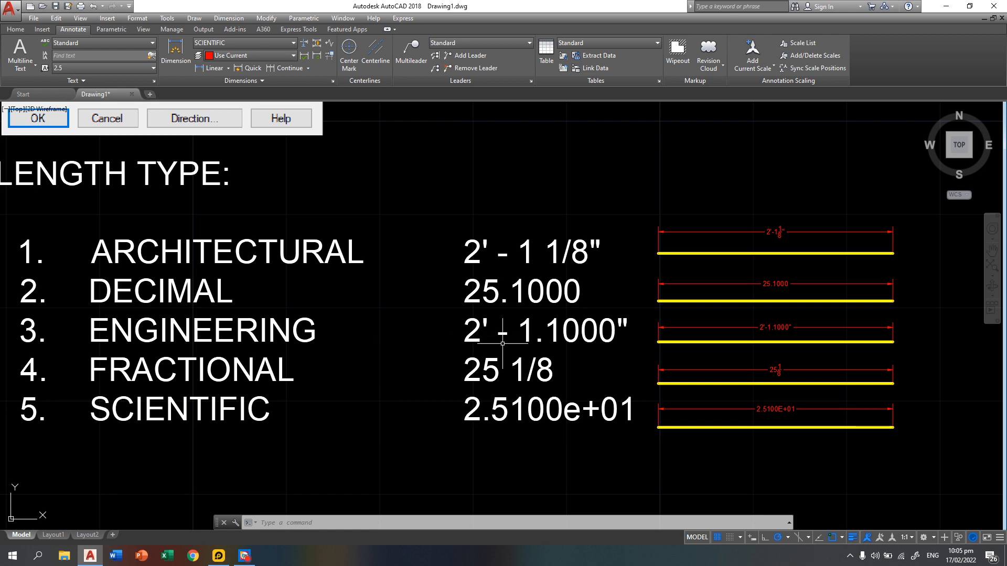
{"action": "mouse_move", "coordinate": [619, 343]}
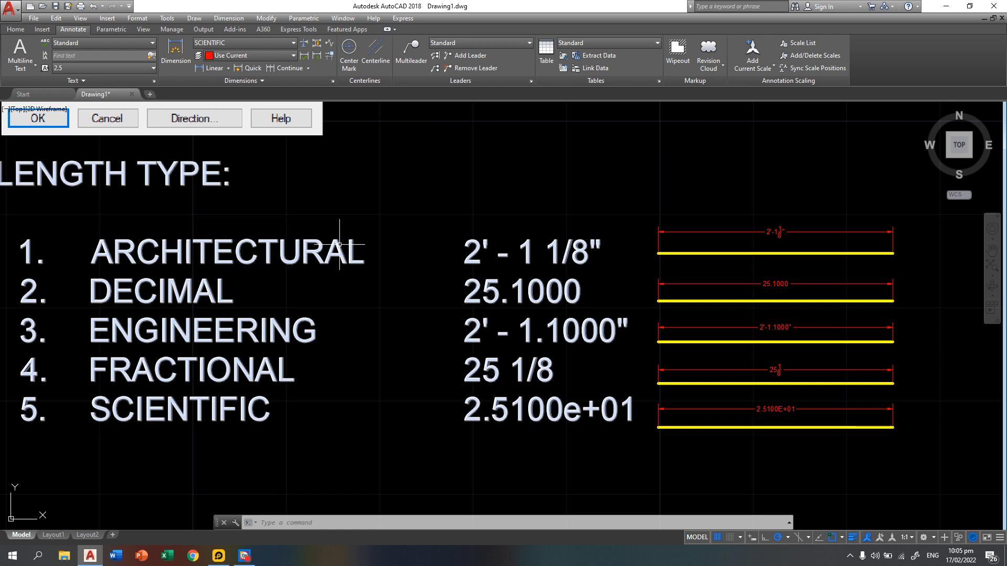
{"action": "mouse_move", "coordinate": [377, 331]}
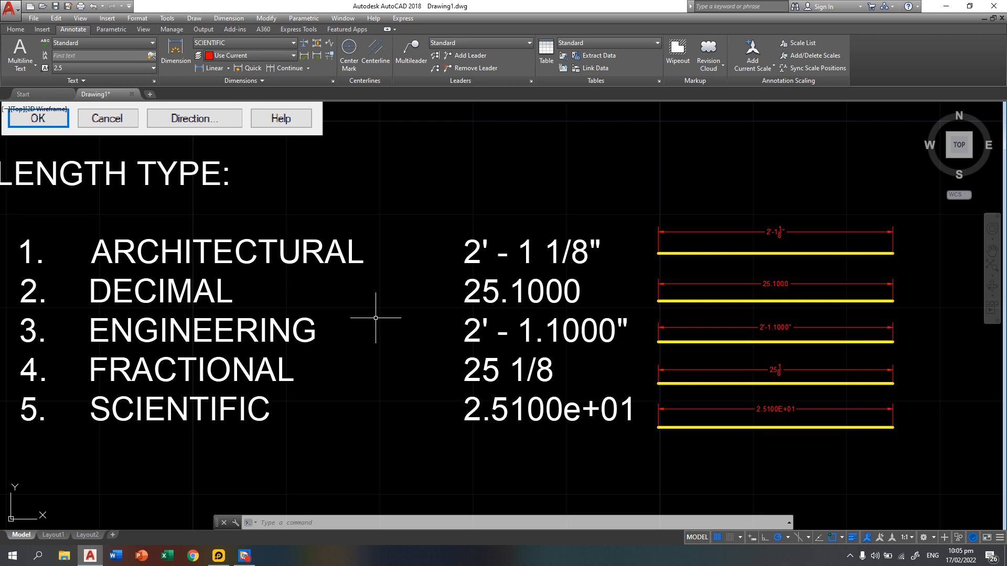
{"action": "mouse_move", "coordinate": [546, 344]}
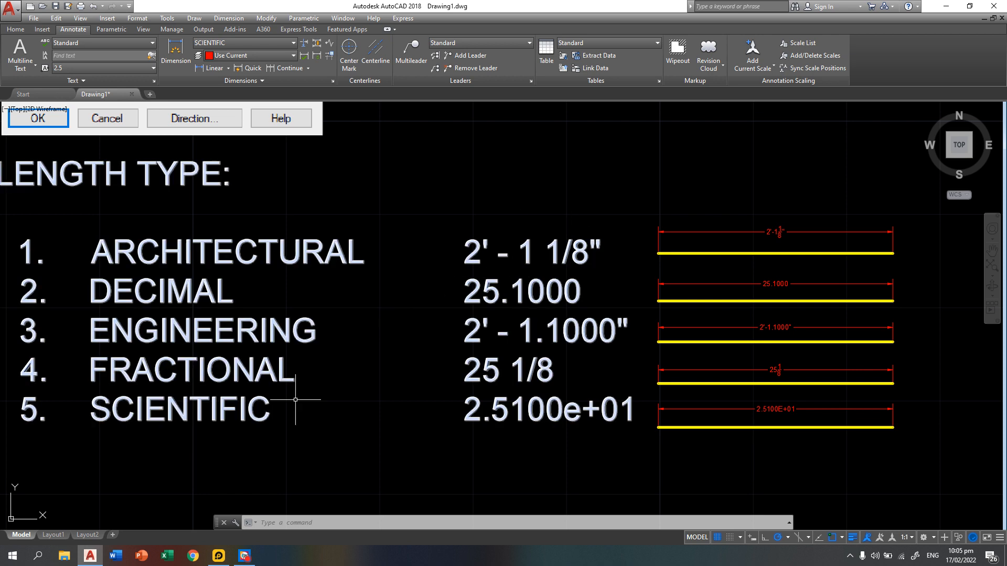
{"action": "mouse_move", "coordinate": [431, 380]}
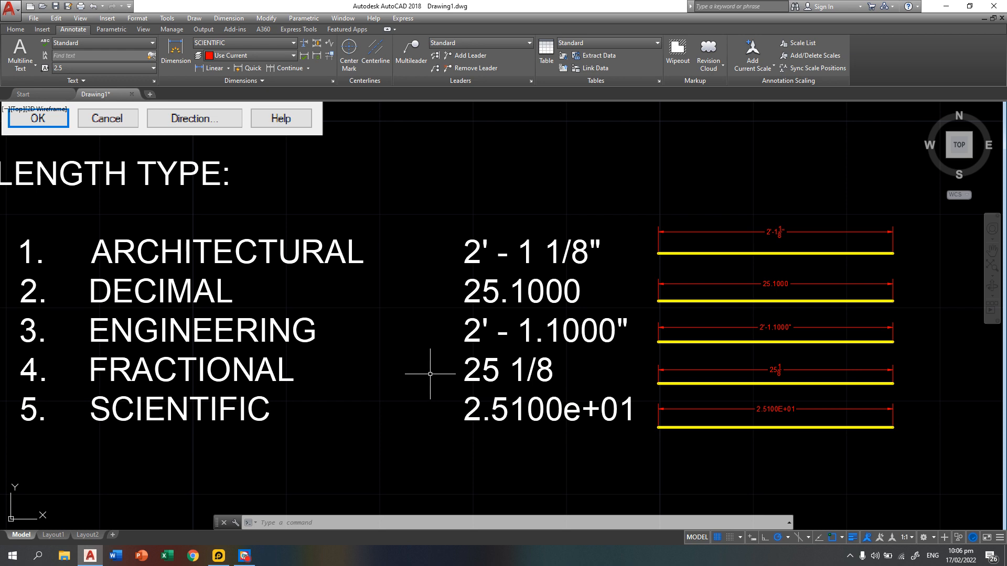
{"action": "mouse_move", "coordinate": [157, 302]}
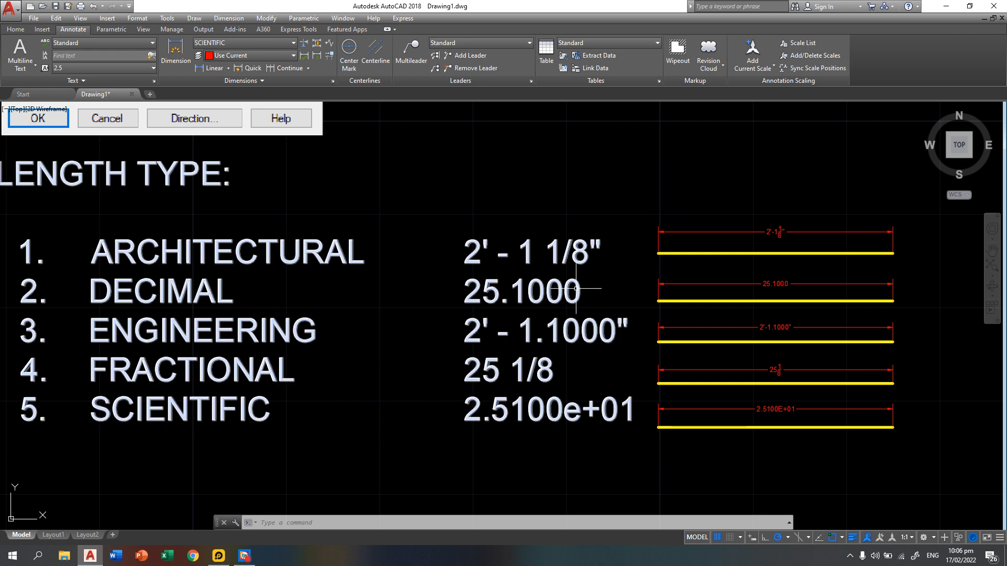
{"action": "mouse_move", "coordinate": [516, 343]}
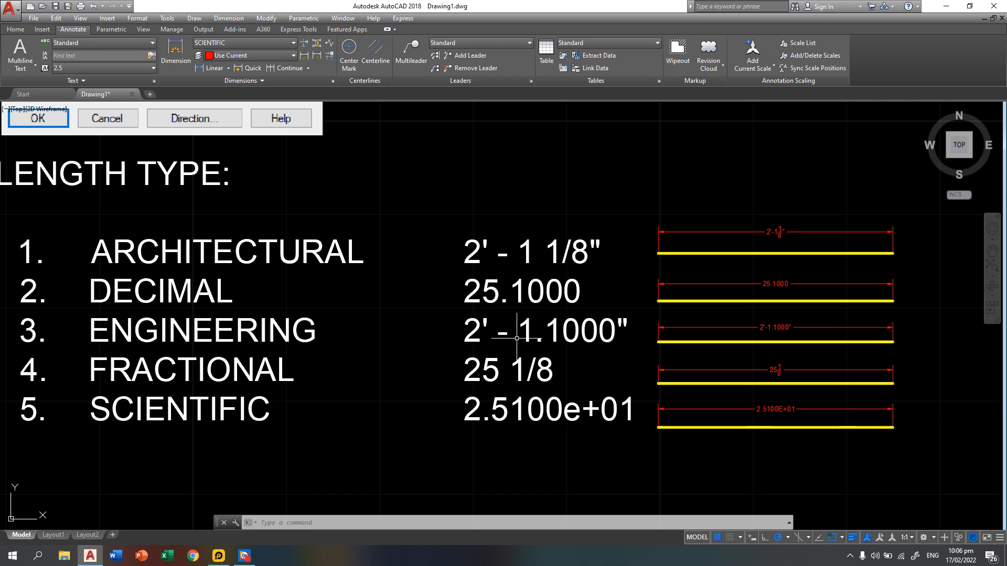
{"action": "mouse_move", "coordinate": [384, 426]}
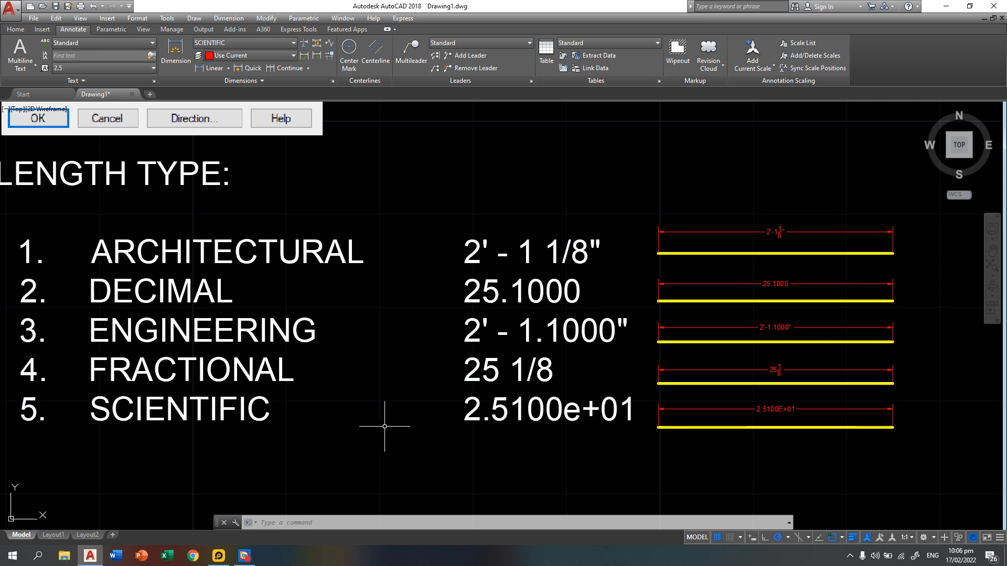
{"action": "mouse_move", "coordinate": [203, 468]}
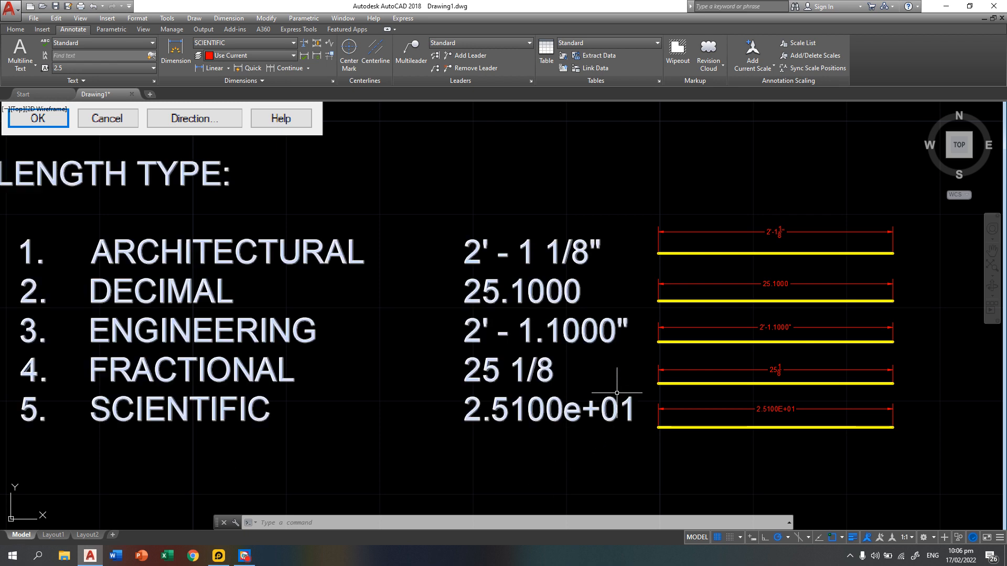
{"action": "mouse_move", "coordinate": [597, 453]}
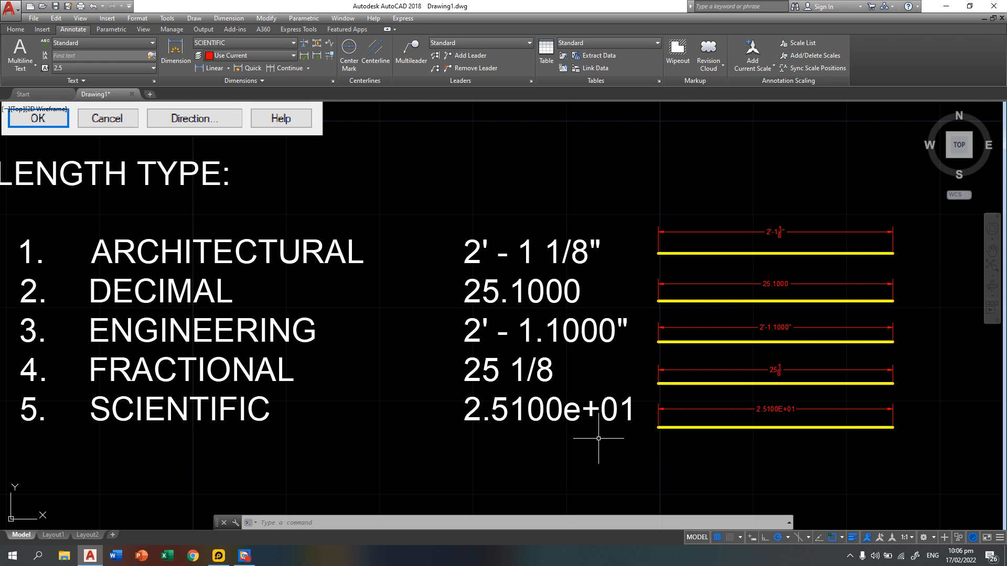
{"action": "mouse_move", "coordinate": [556, 459]}
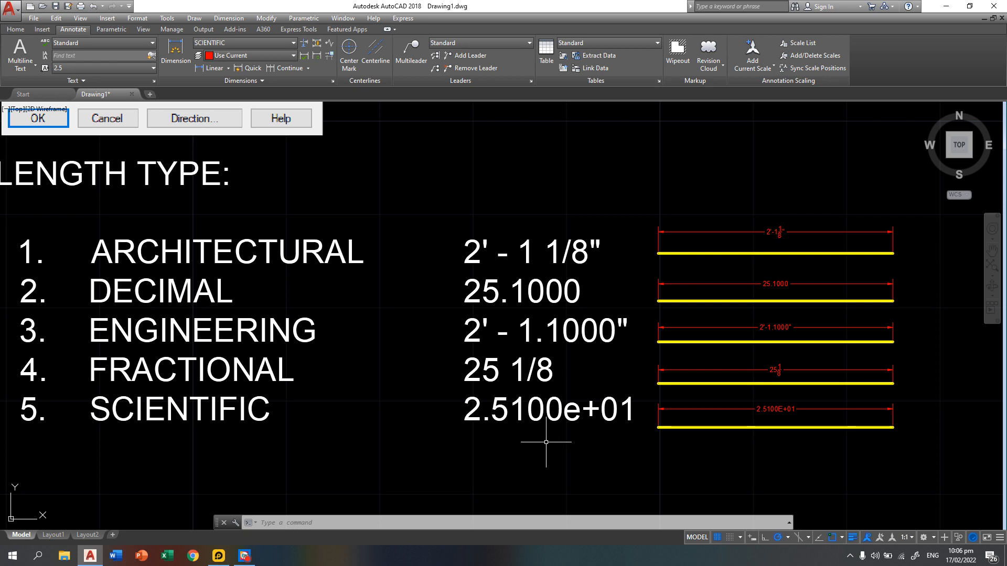
{"action": "mouse_move", "coordinate": [143, 232]}
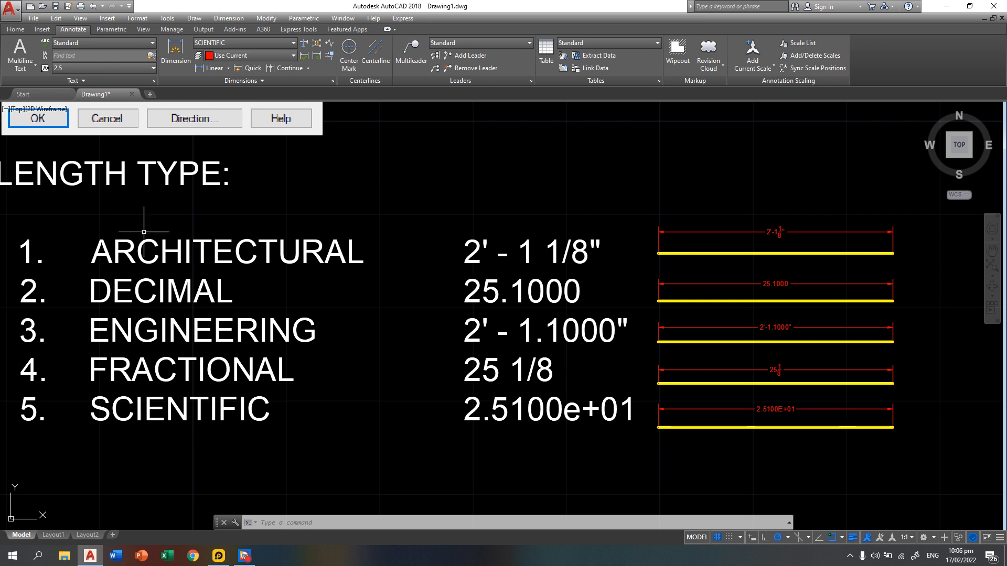
{"action": "mouse_move", "coordinate": [266, 512]}
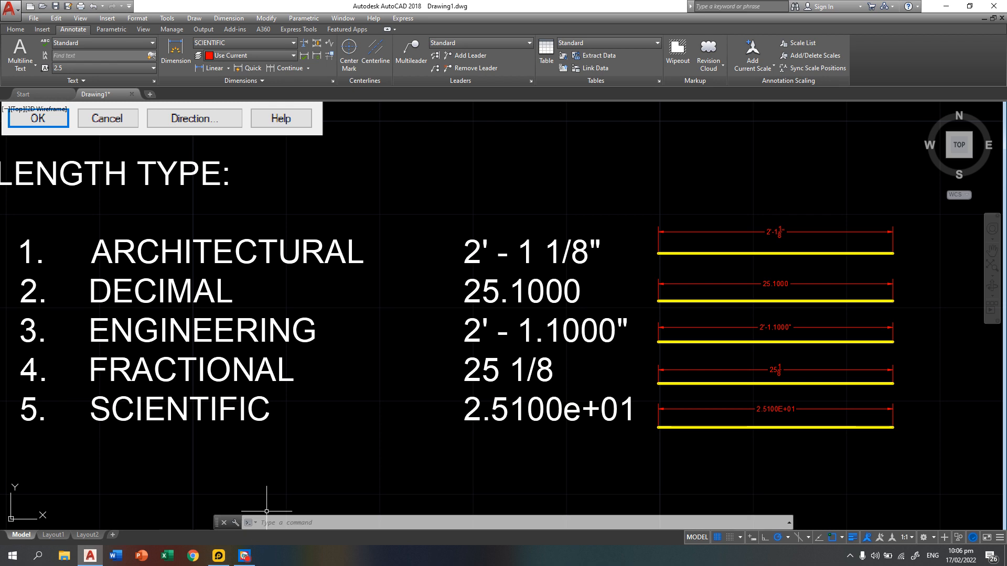
Step: Set the drawing's length unit type to Decimal via the UNITS dialog
{"action": "type", "text": "UNITS"}
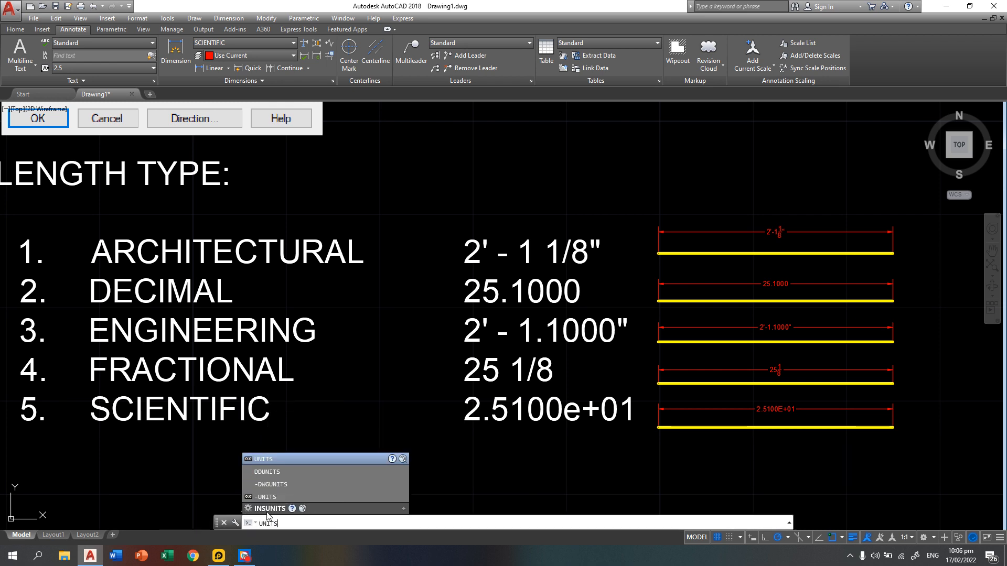
{"action": "key", "text": "Enter"}
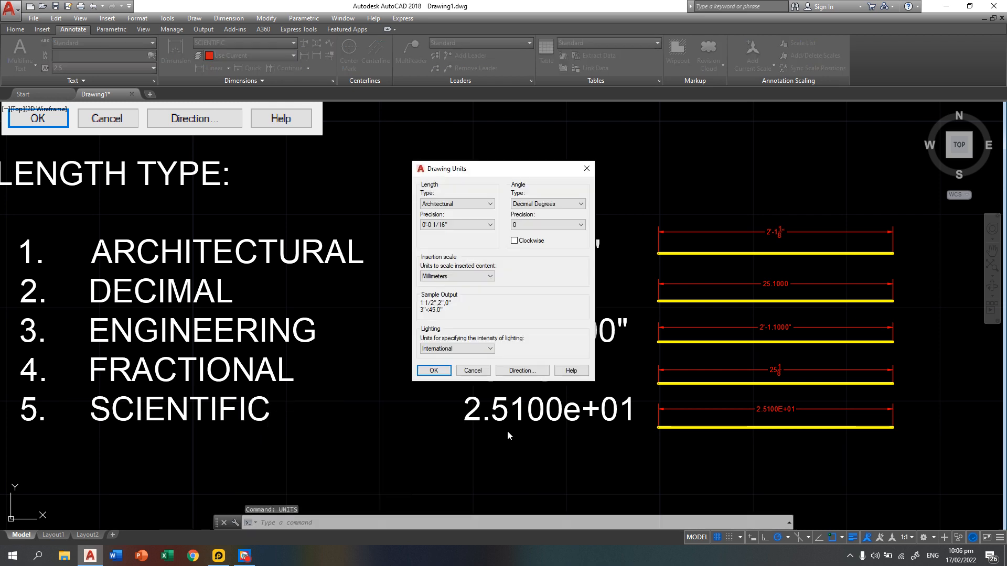
{"action": "mouse_move", "coordinate": [405, 181]}
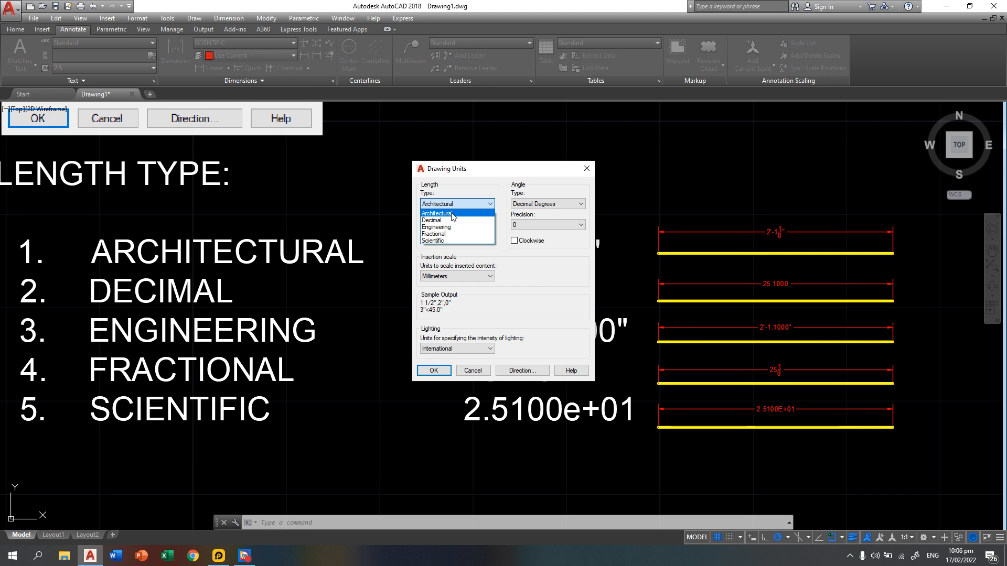
{"action": "mouse_move", "coordinate": [459, 220]}
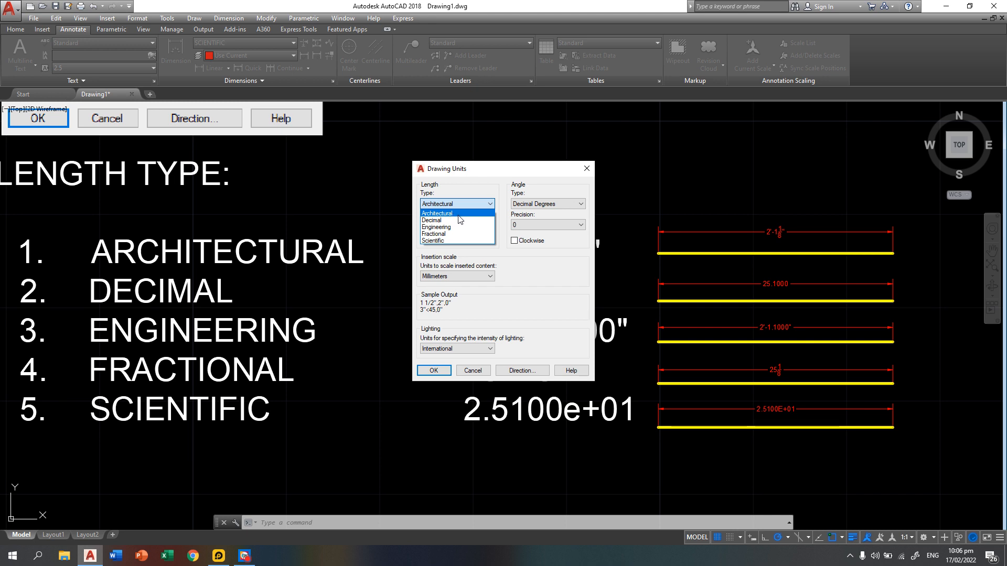
{"action": "mouse_move", "coordinate": [457, 220]}
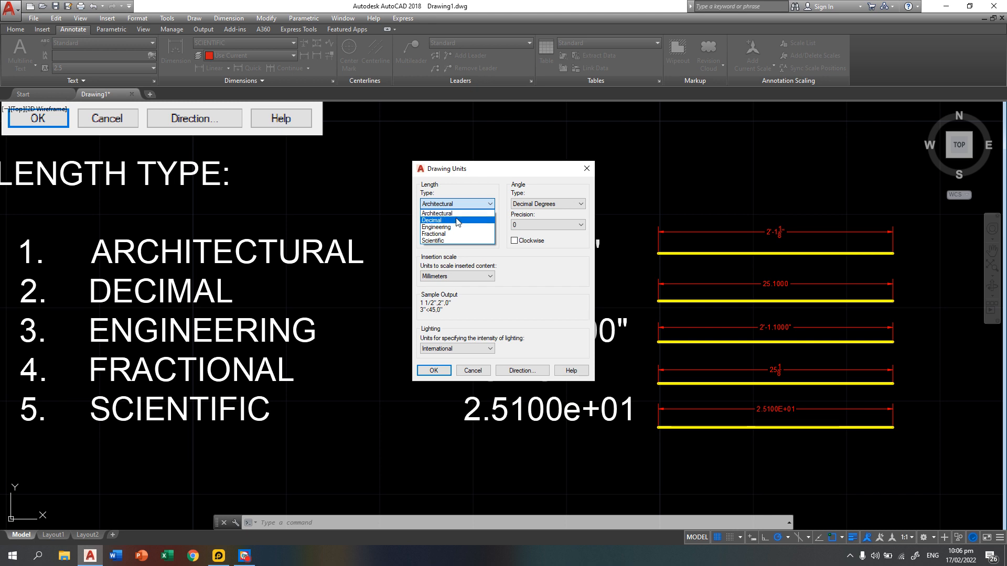
{"action": "mouse_move", "coordinate": [451, 237]}
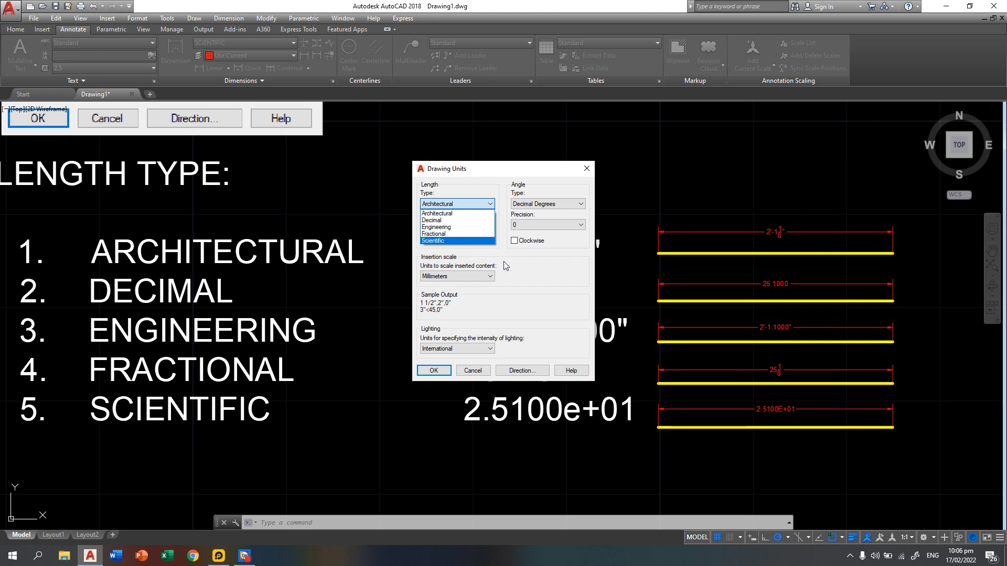
{"action": "left_click", "coordinate": [453, 203]}
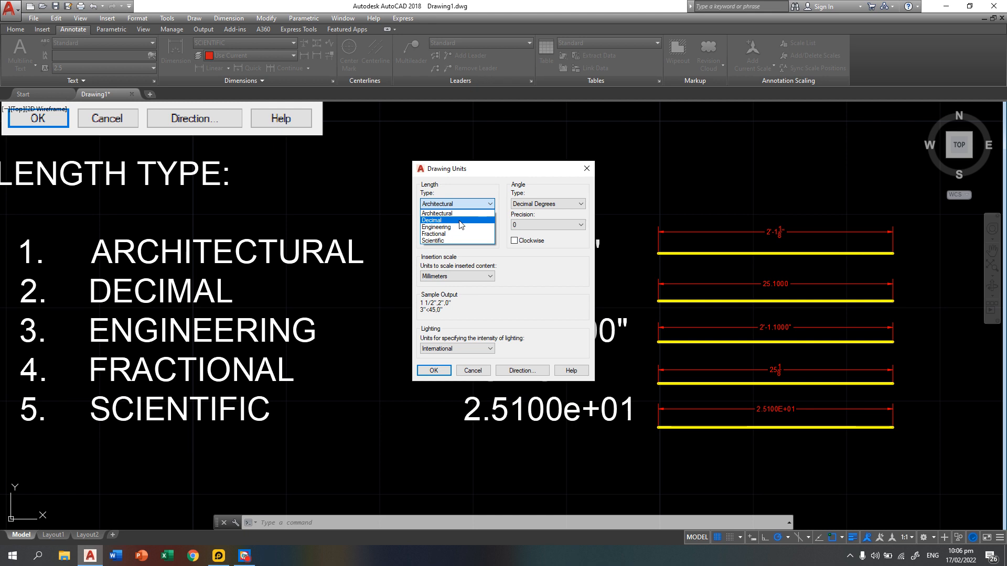
{"action": "left_click", "coordinate": [432, 220]}
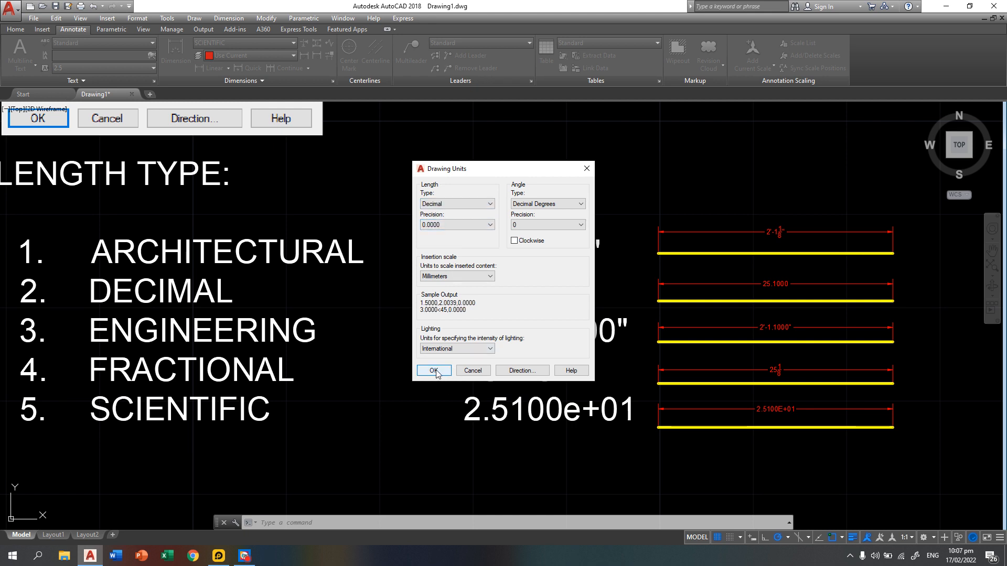
{"action": "left_click", "coordinate": [434, 370]}
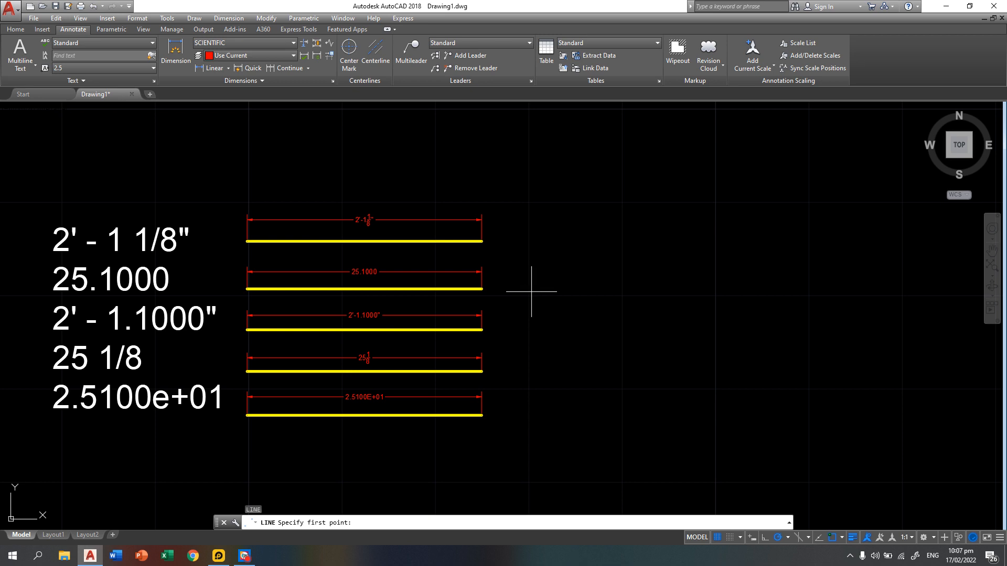
Step: Draw a 25.1-long horizontal line to the right of the dimensioned examples
{"action": "left_click", "coordinate": [530, 292]}
{"action": "type", "text": "25.1"}
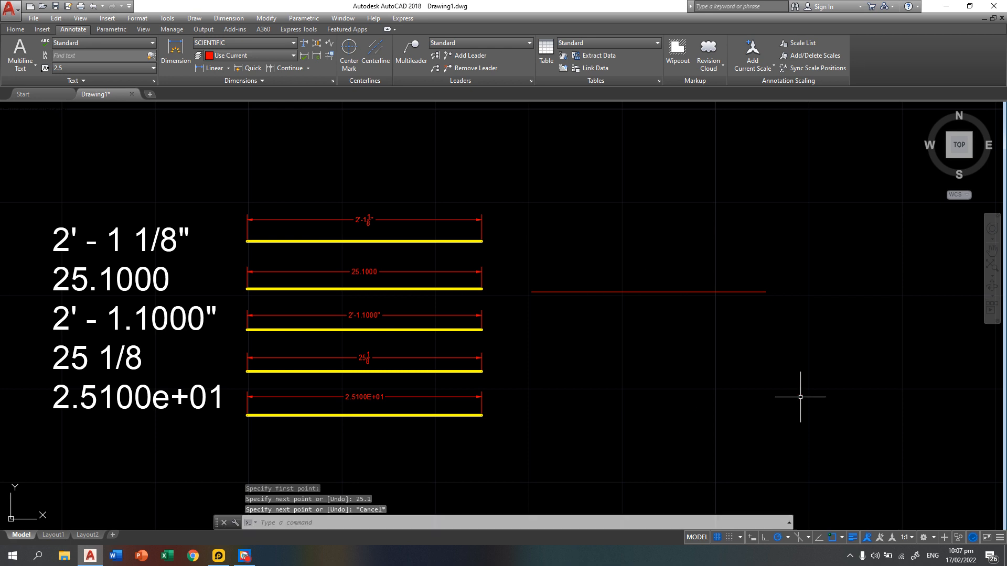
{"action": "mouse_move", "coordinate": [367, 228]}
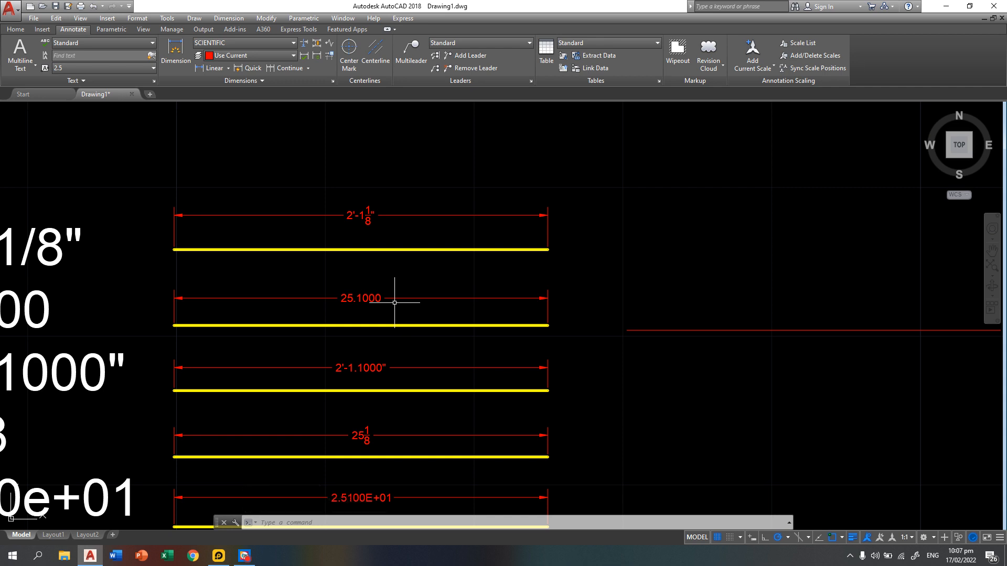
{"action": "mouse_move", "coordinate": [400, 320]}
{"action": "type", "text": "UNITS"}
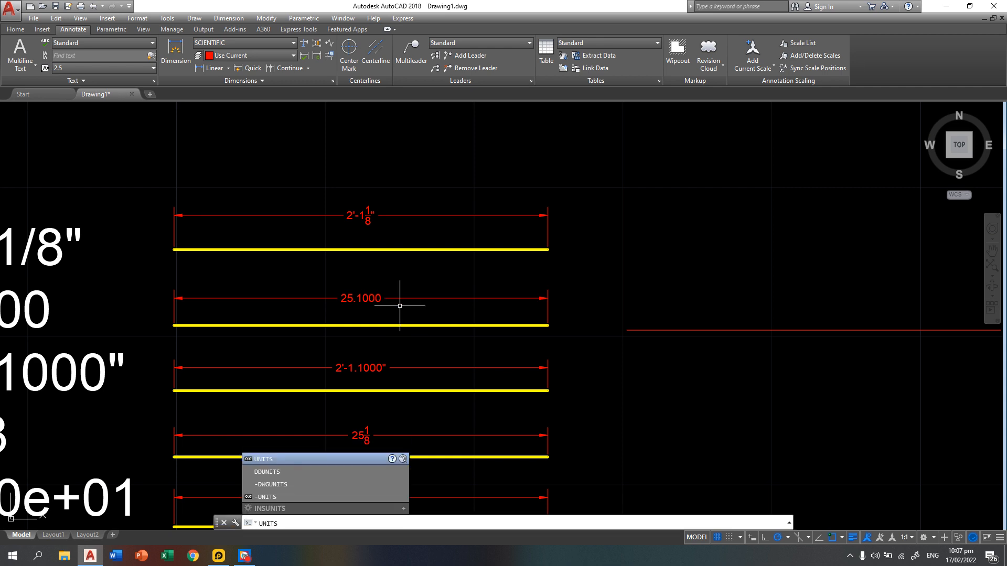
Step: Set length units to Architectural with insertion scale in Inches
{"action": "left_click", "coordinate": [267, 472]}
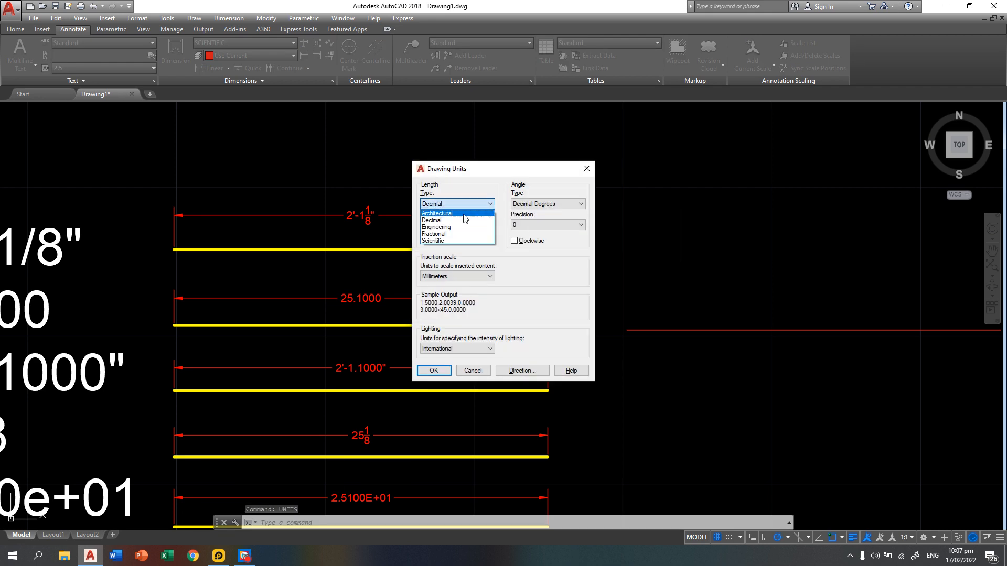
{"action": "left_click", "coordinate": [436, 213]}
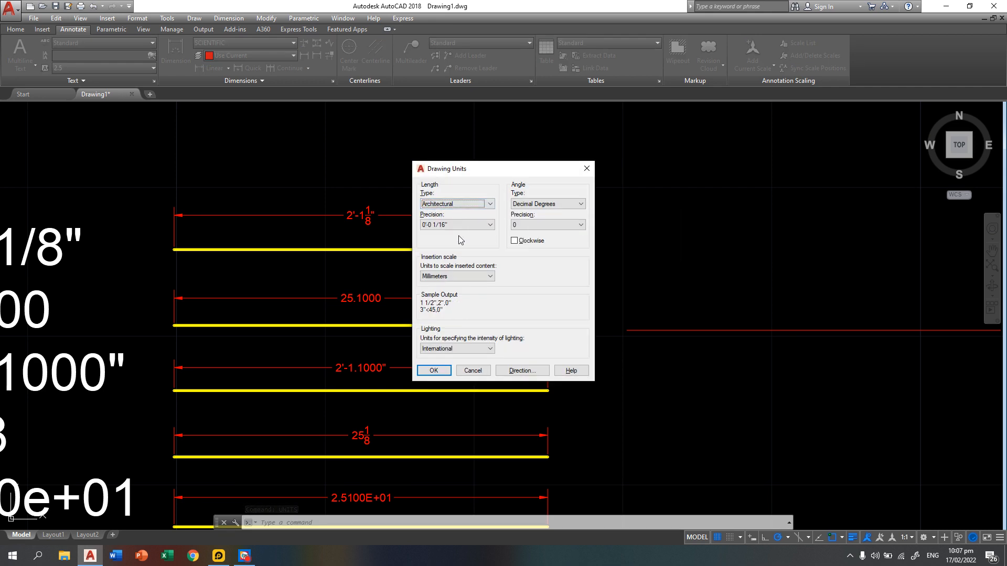
{"action": "mouse_move", "coordinate": [454, 283]}
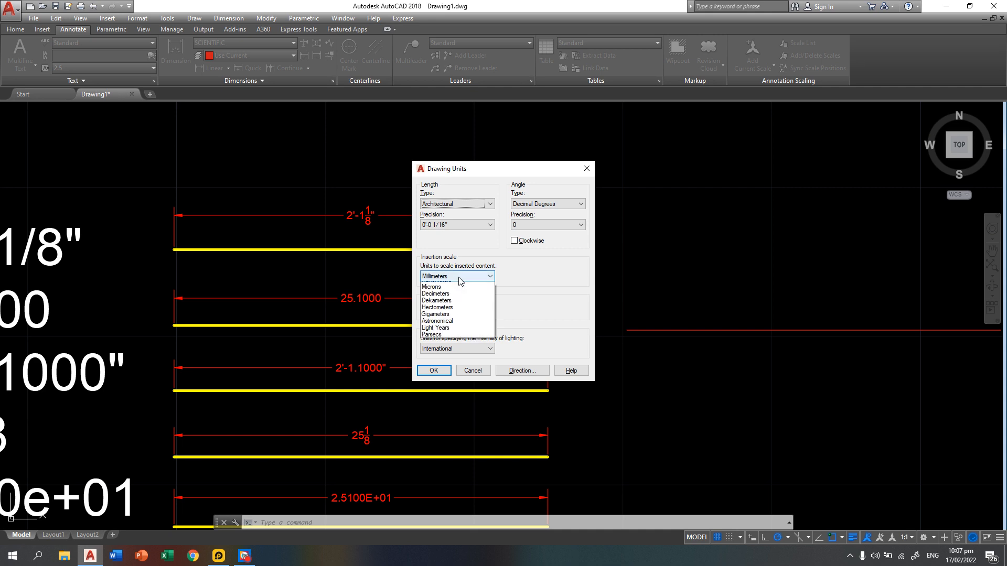
{"action": "left_click", "coordinate": [449, 277]}
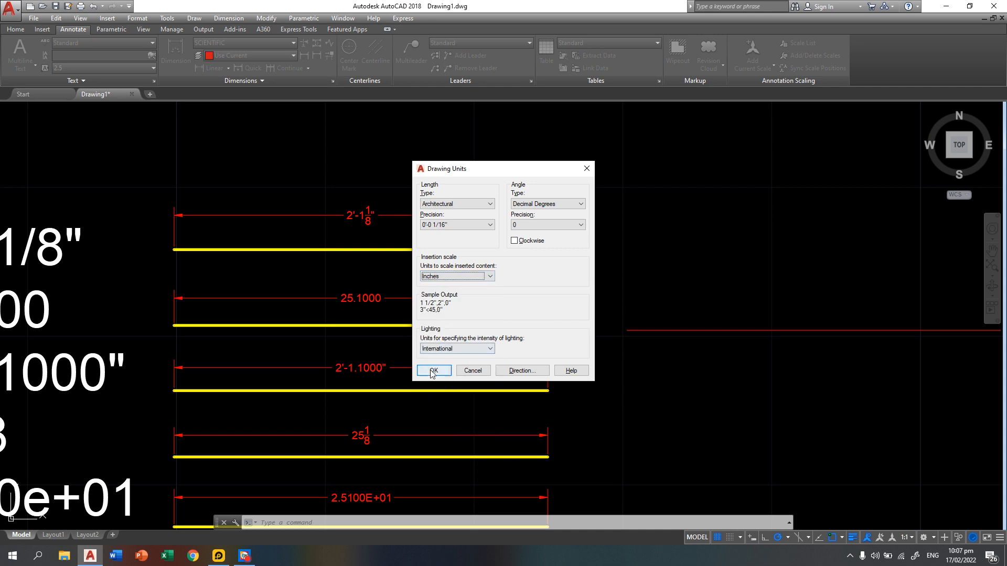
{"action": "left_click", "coordinate": [434, 371]}
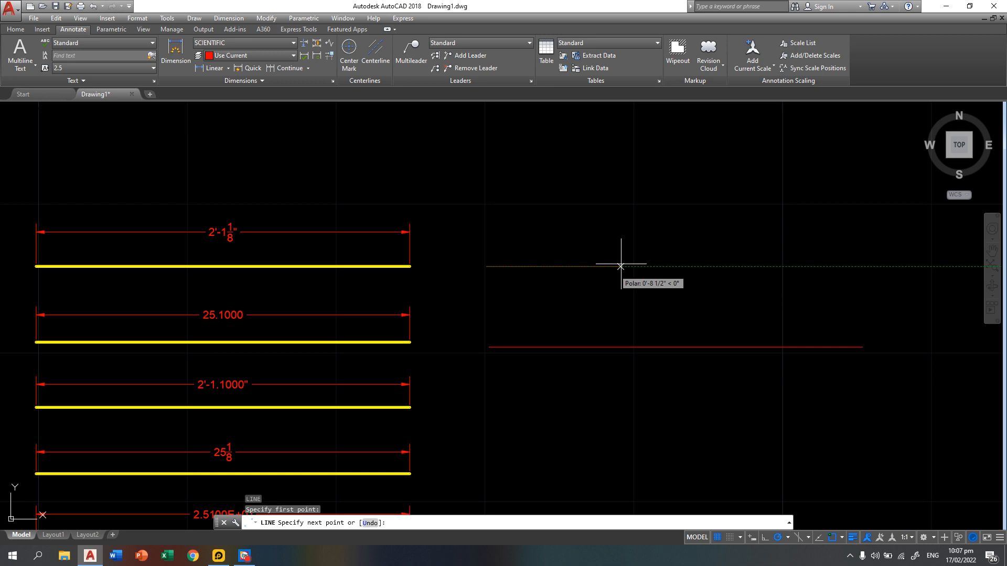
{"action": "mouse_move", "coordinate": [642, 266]}
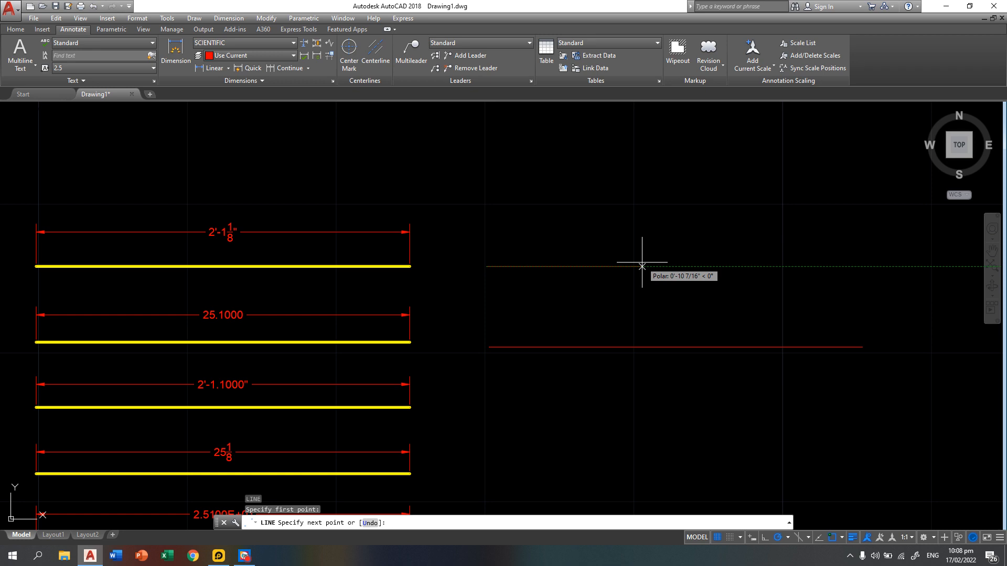
Step: Draw a horizontal line 2'-1-1/8" long beside the architectural example
{"action": "type", "text": "2'-1-1/8\""}
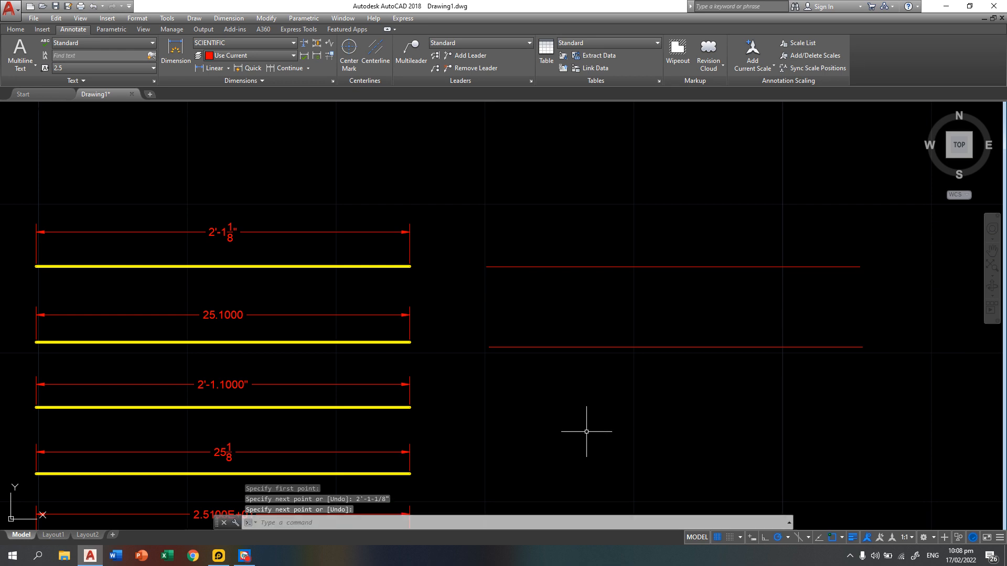
{"action": "mouse_move", "coordinate": [395, 386]}
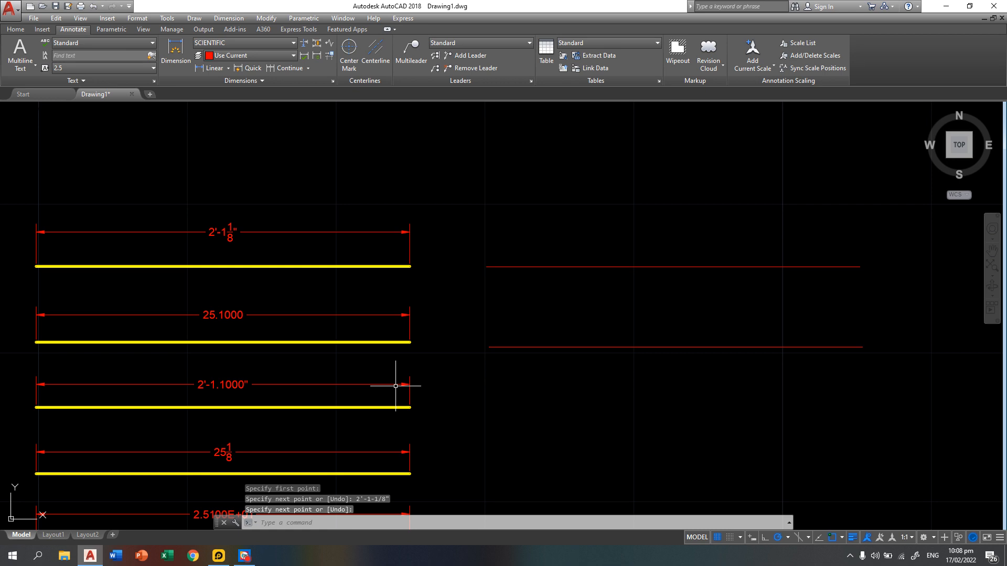
{"action": "mouse_move", "coordinate": [514, 304]}
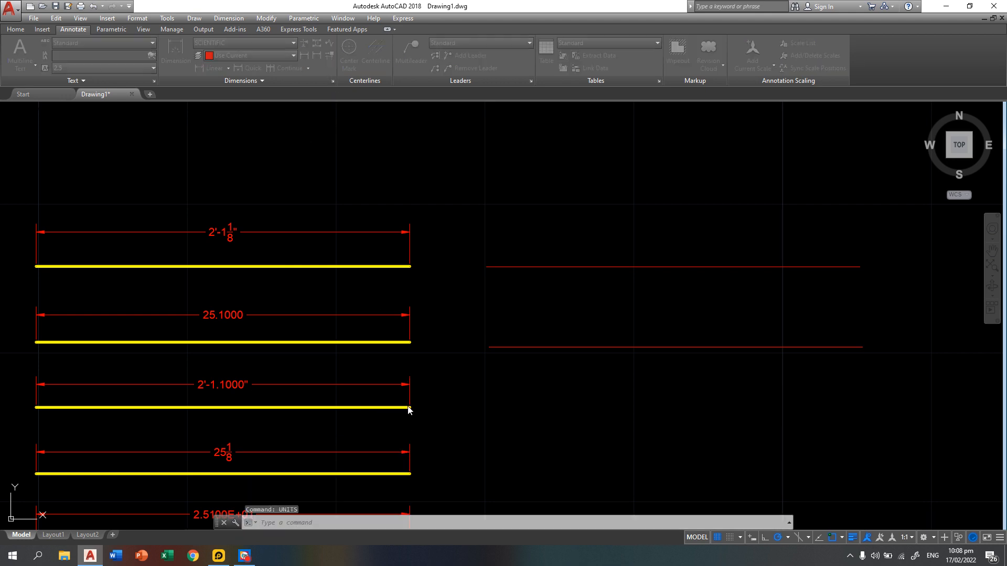
Step: Set the drawing's length unit type to Engineering
{"action": "left_click", "coordinate": [457, 203]}
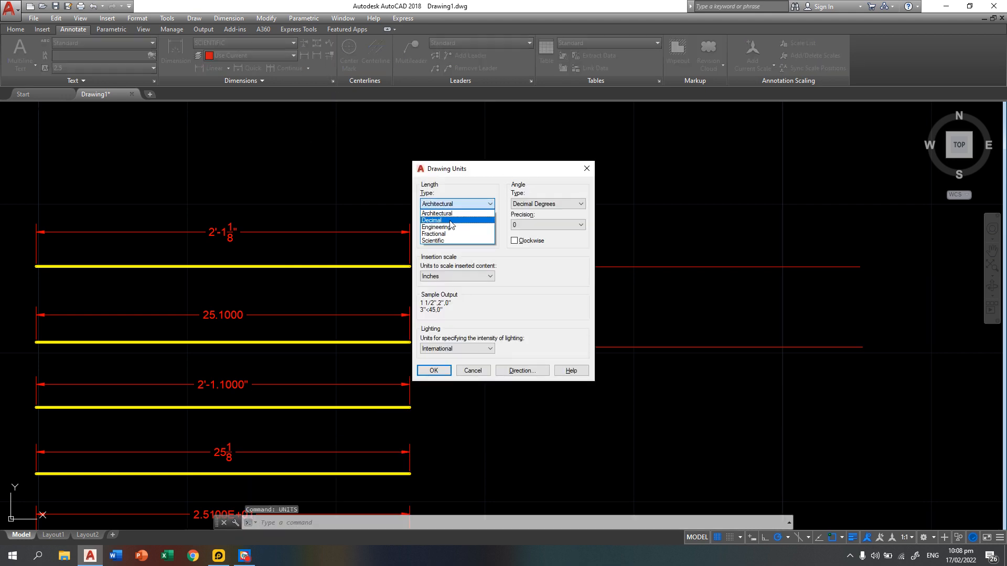
{"action": "left_click", "coordinate": [444, 226]}
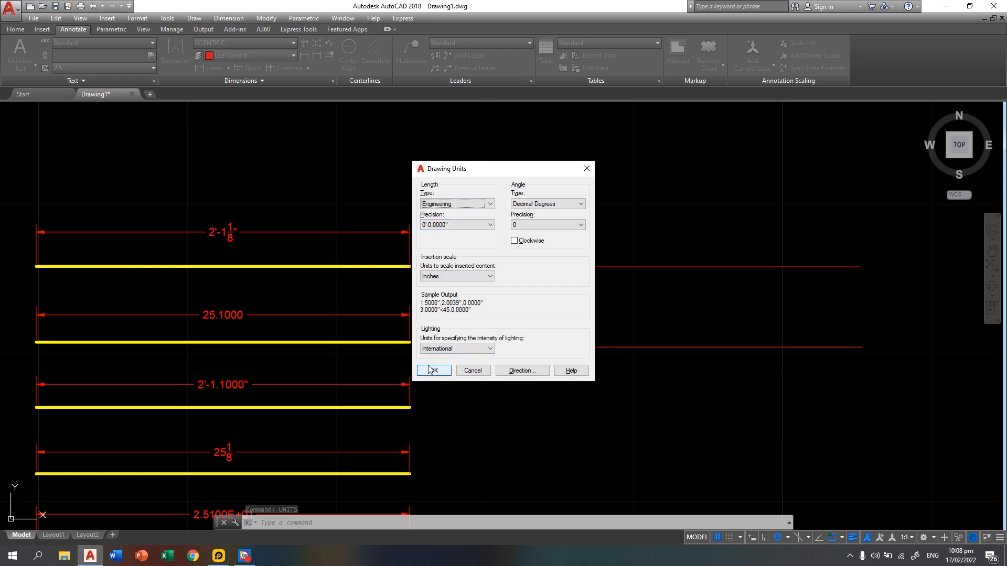
{"action": "left_click", "coordinate": [432, 372]}
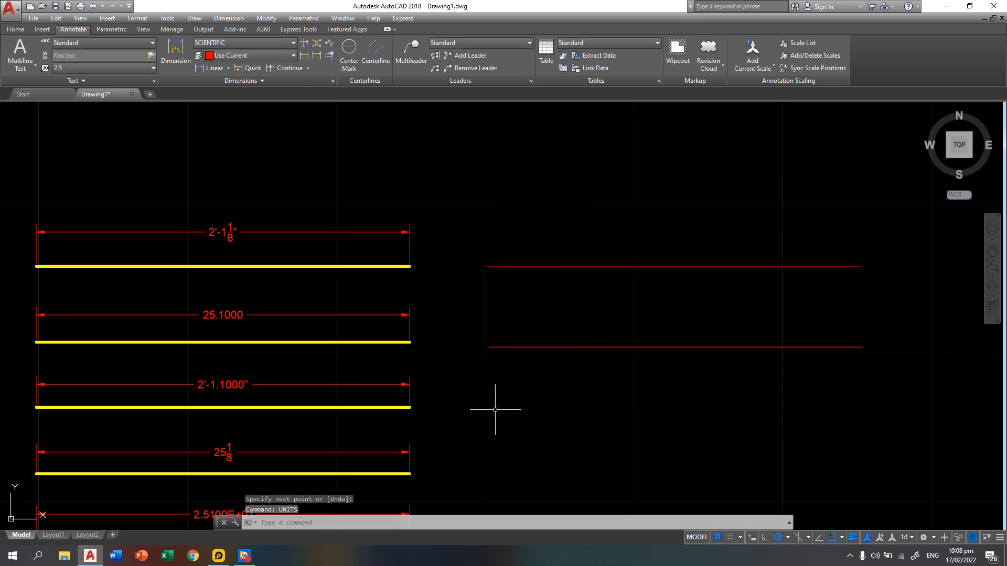
Step: Draw a third horizontal line 2'-1.1" long on the right
{"action": "type", "text": "L"}
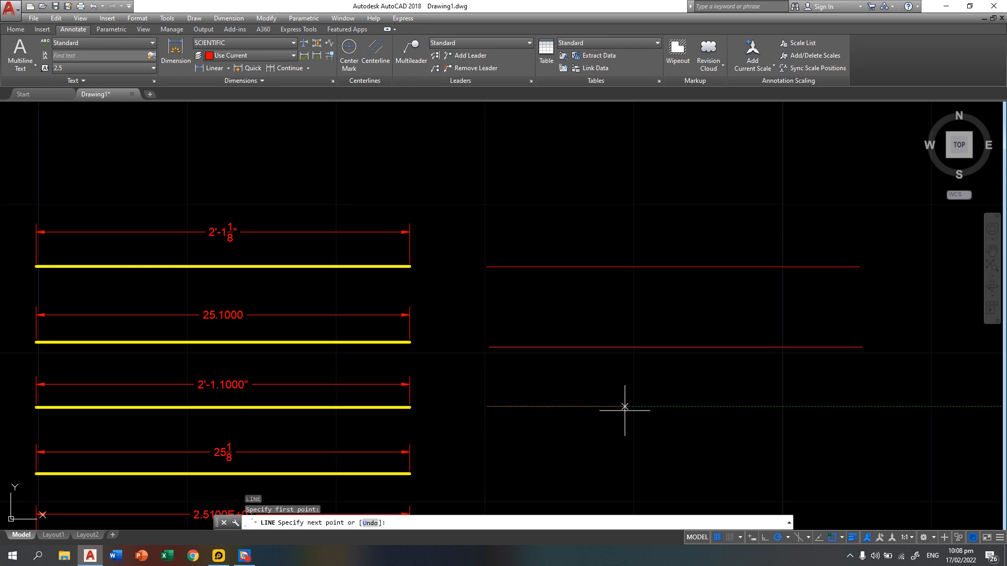
{"action": "mouse_move", "coordinate": [625, 406]}
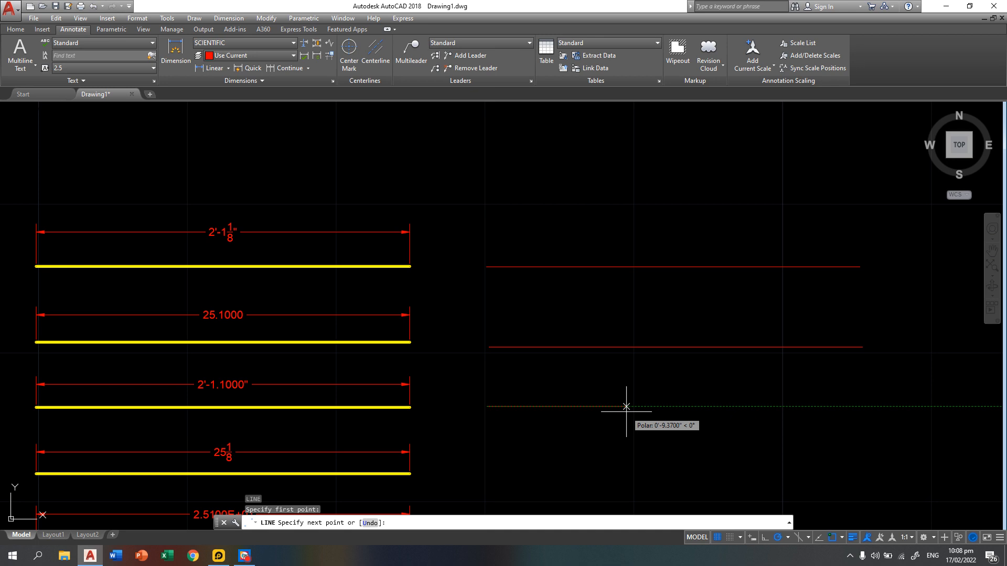
{"action": "type", "text": "2'-1"}
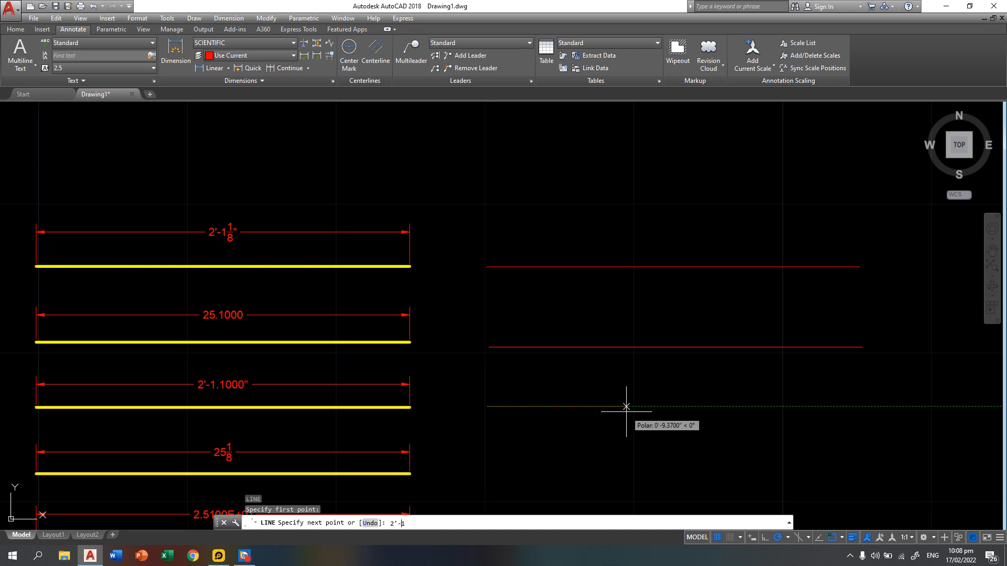
{"action": "type", "text": ".1"}
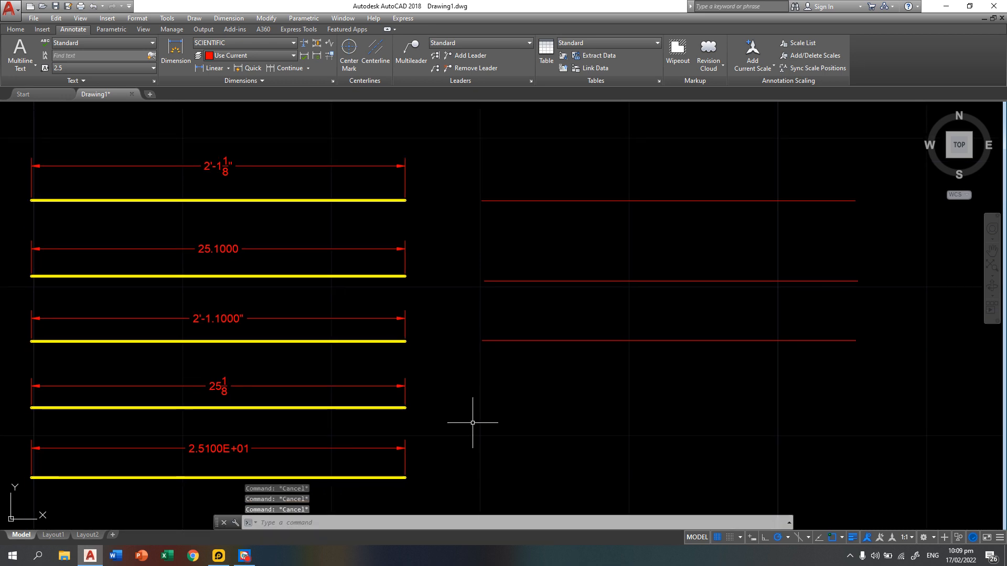
Step: Set the drawing's length unit type to Fractional via UNITS
{"action": "type", "text": "UNI"}
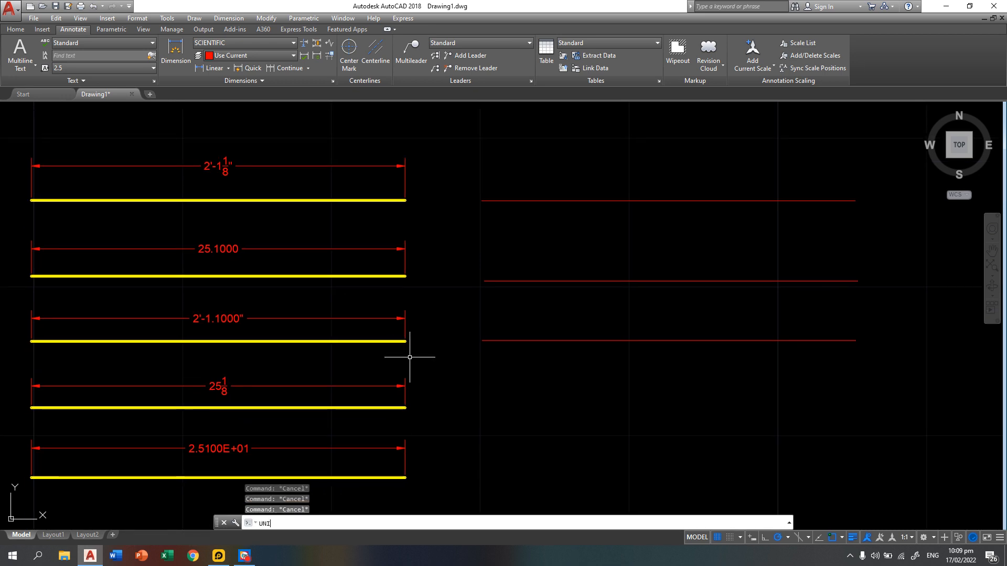
{"action": "key", "text": "Enter"}
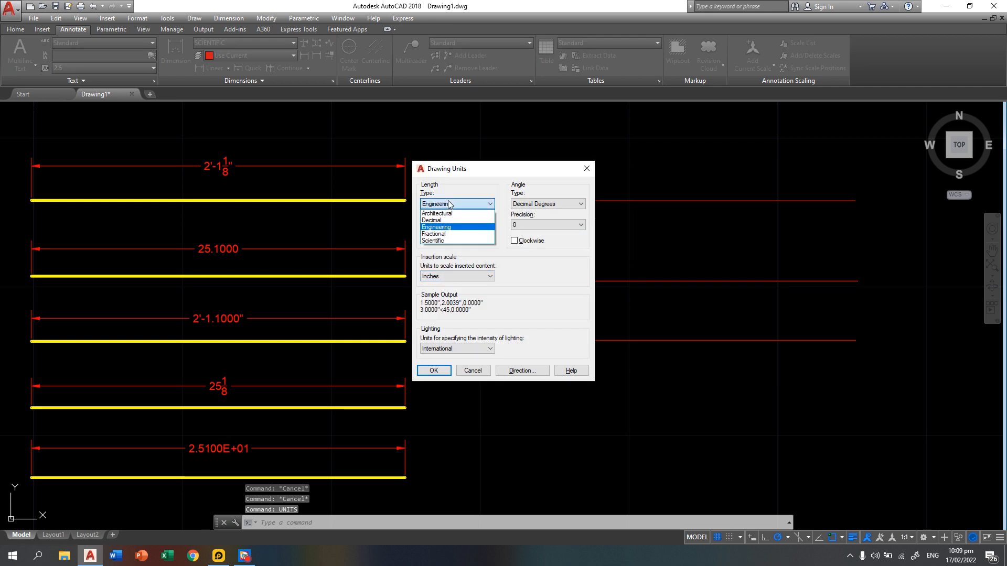
{"action": "left_click", "coordinate": [433, 233]}
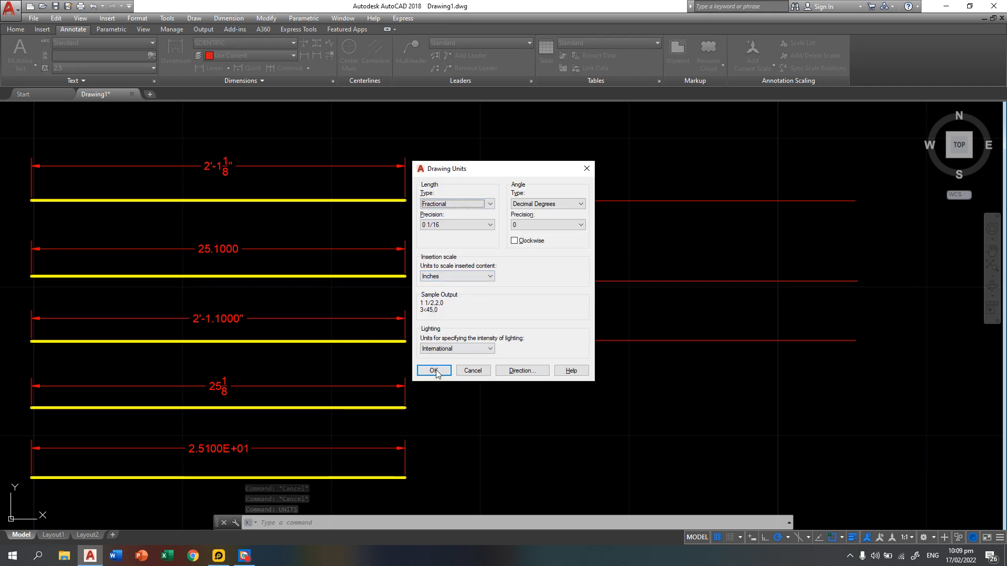
{"action": "left_click", "coordinate": [434, 371]}
{"action": "type", "text": "LINE"}
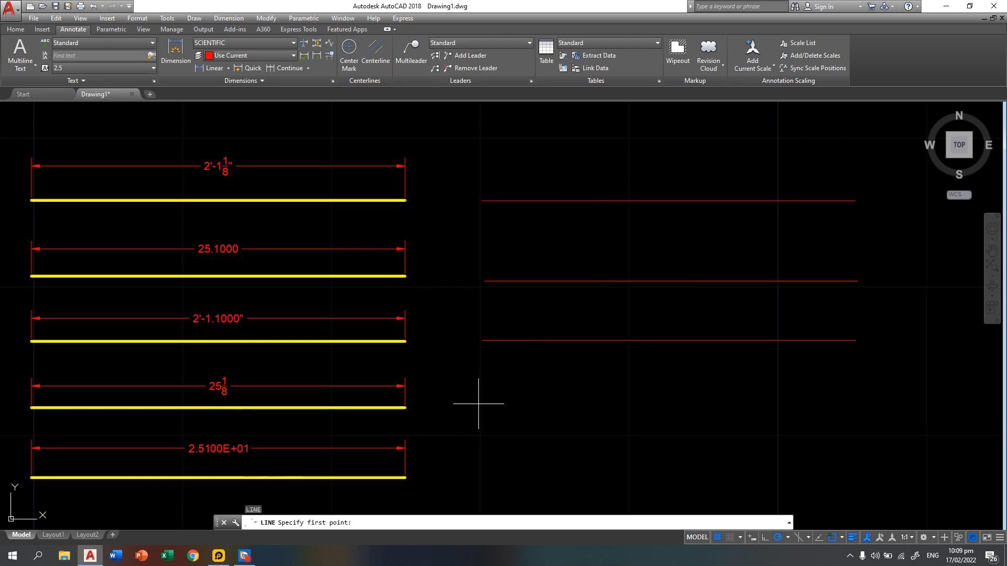
Step: Draw a fourth horizontal line 25-1/8 long beside the fractional example
{"action": "left_click", "coordinate": [478, 407]}
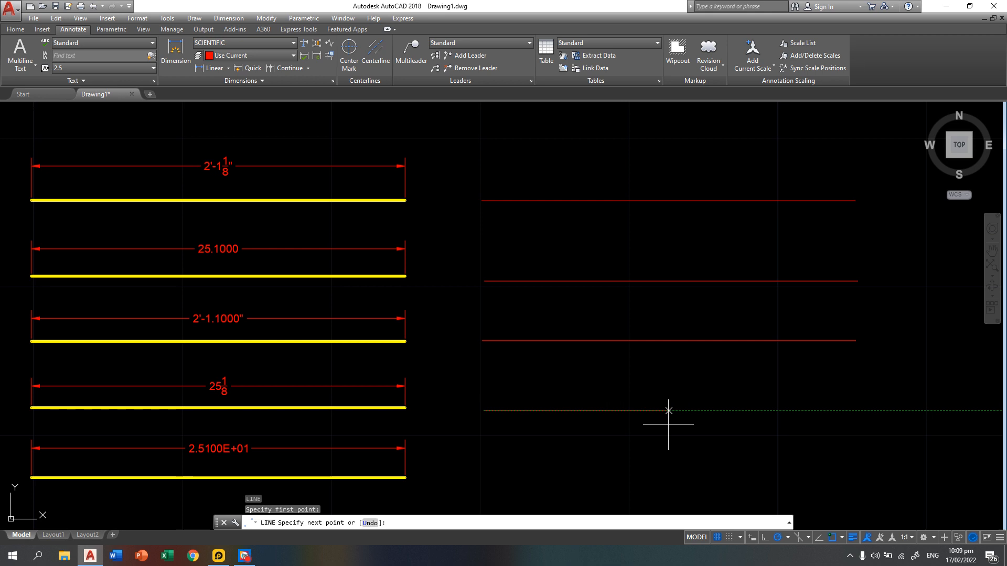
{"action": "mouse_move", "coordinate": [669, 411]}
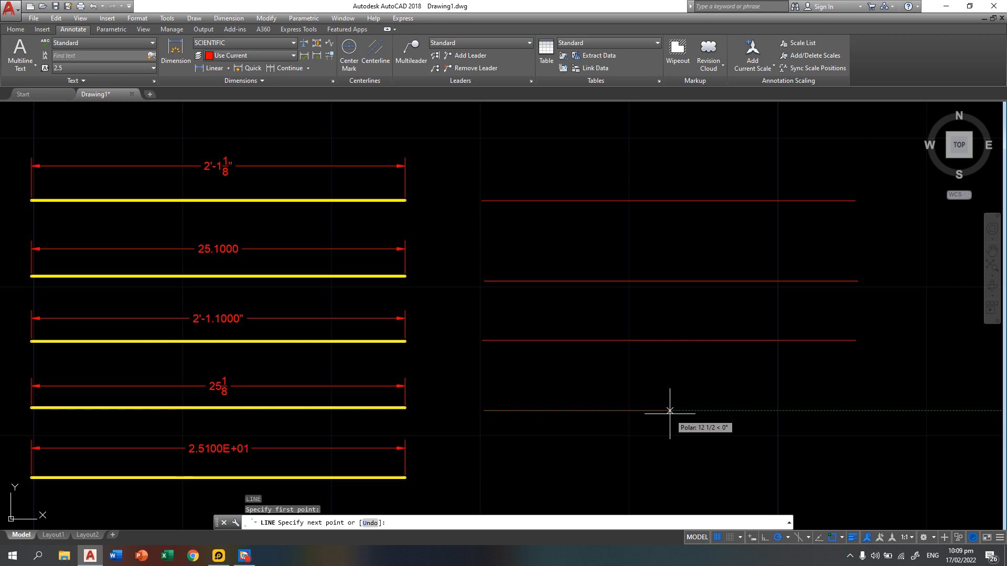
{"action": "type", "text": "25-1/"}
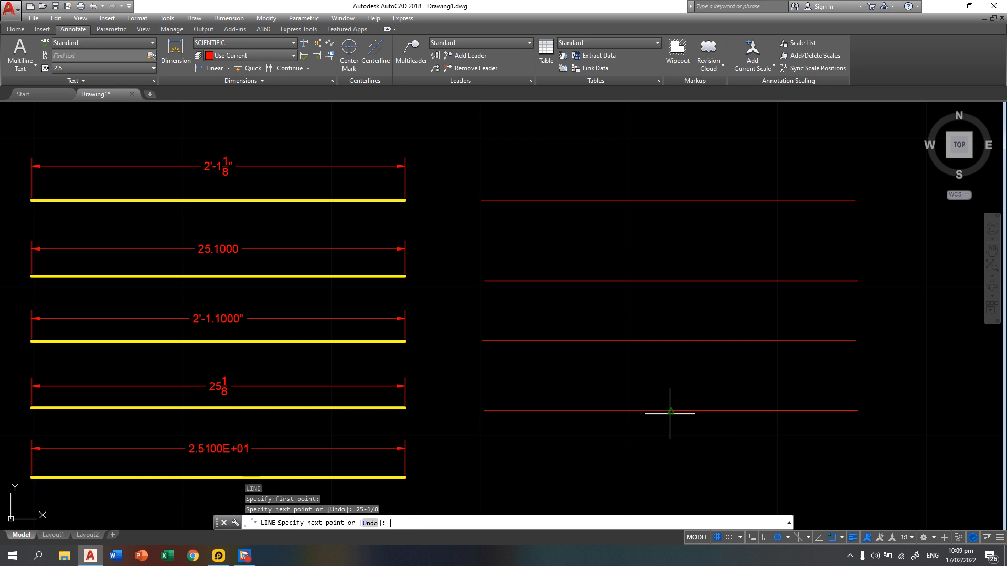
{"action": "mouse_move", "coordinate": [792, 485]}
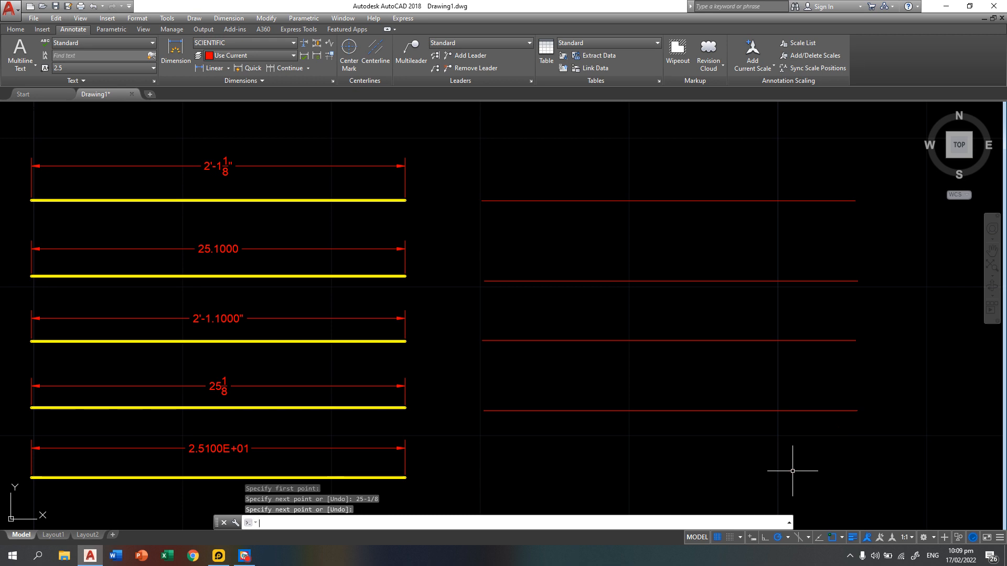
Step: Set the drawing's length unit type to Scientific
{"action": "type", "text": "u"}
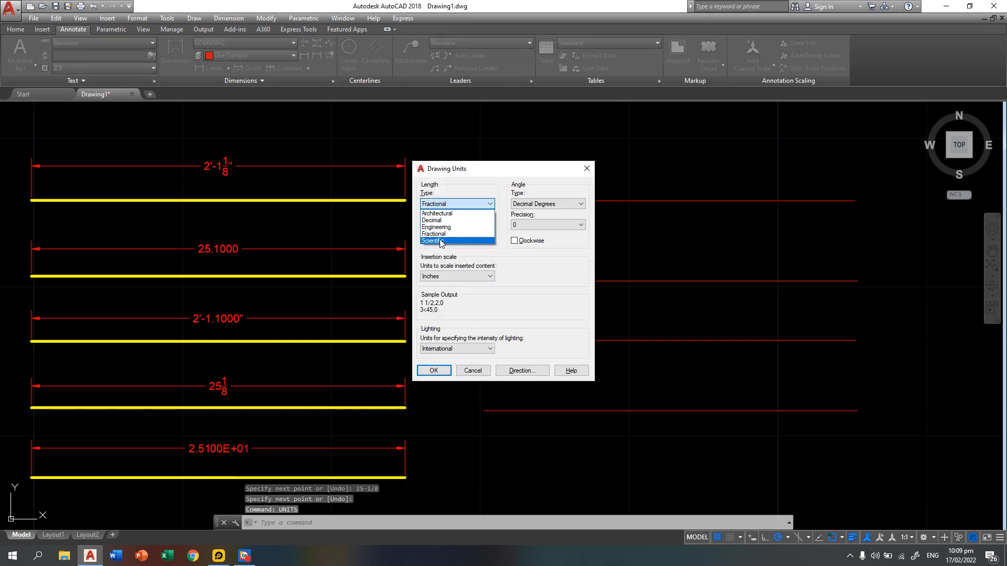
{"action": "left_click", "coordinate": [432, 242]}
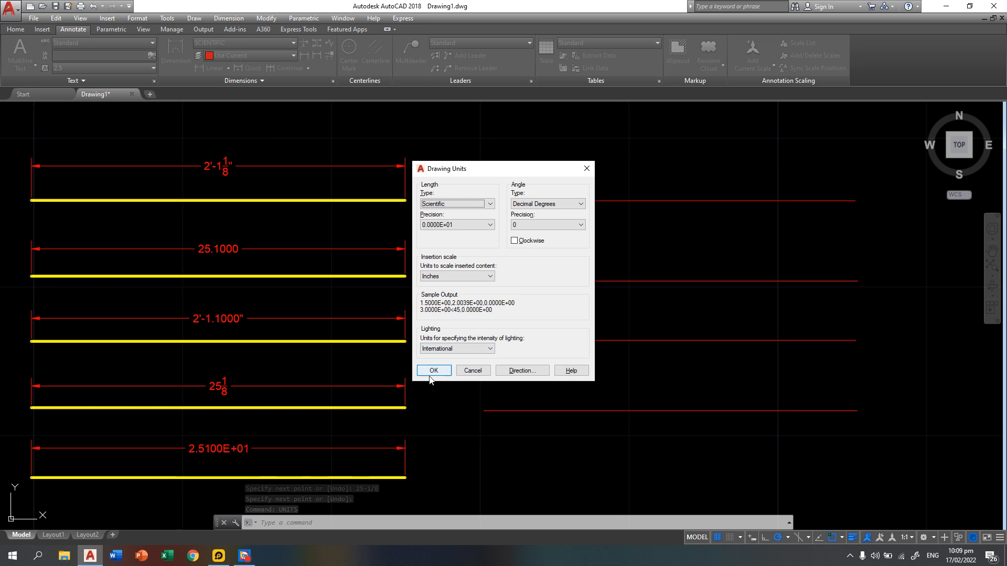
{"action": "left_click", "coordinate": [435, 370]}
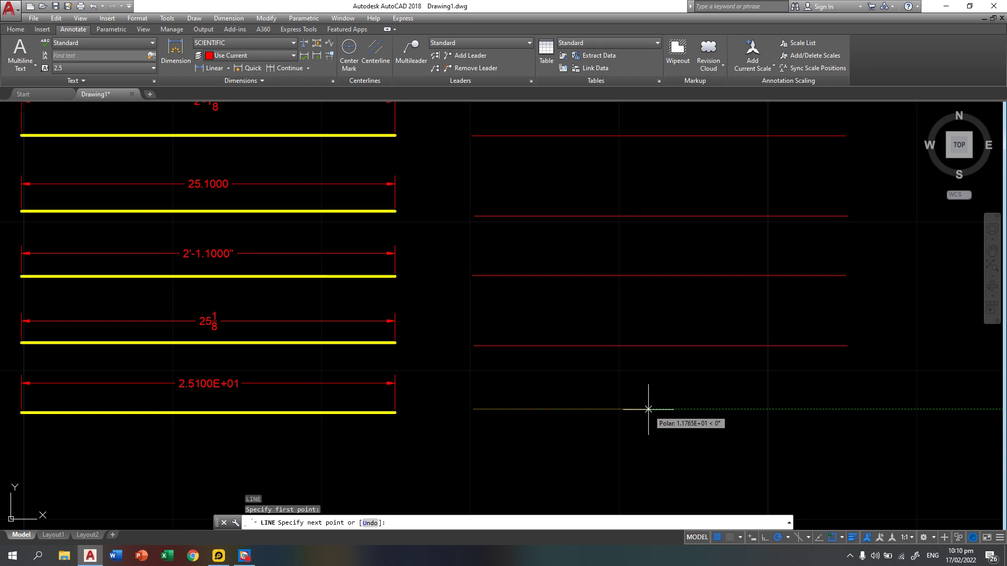
Step: Draw a fifth line 2.51E01 long beside the scientific example
{"action": "type", "text": "2.5"}
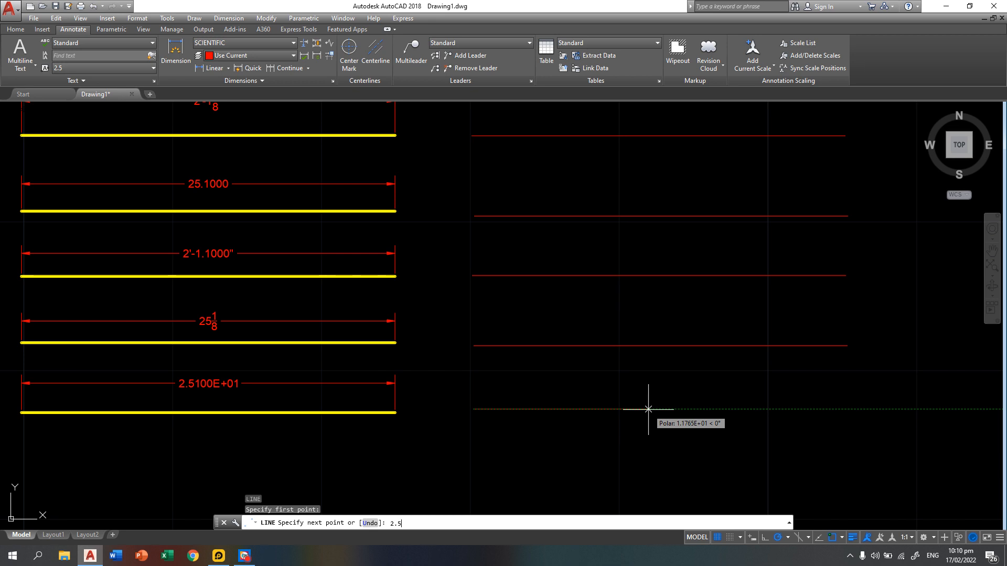
{"action": "type", "text": "1E"}
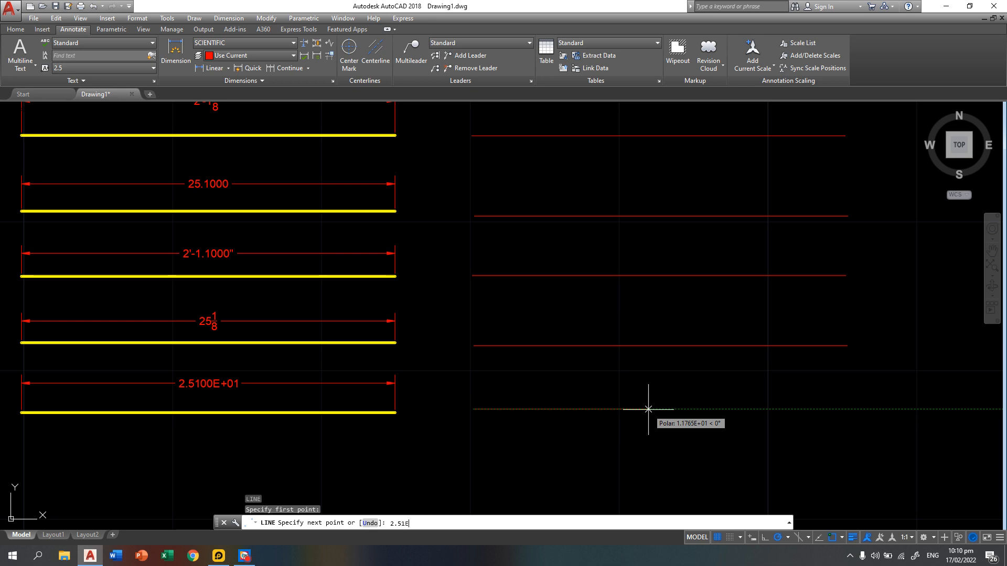
{"action": "type", "text": "01"}
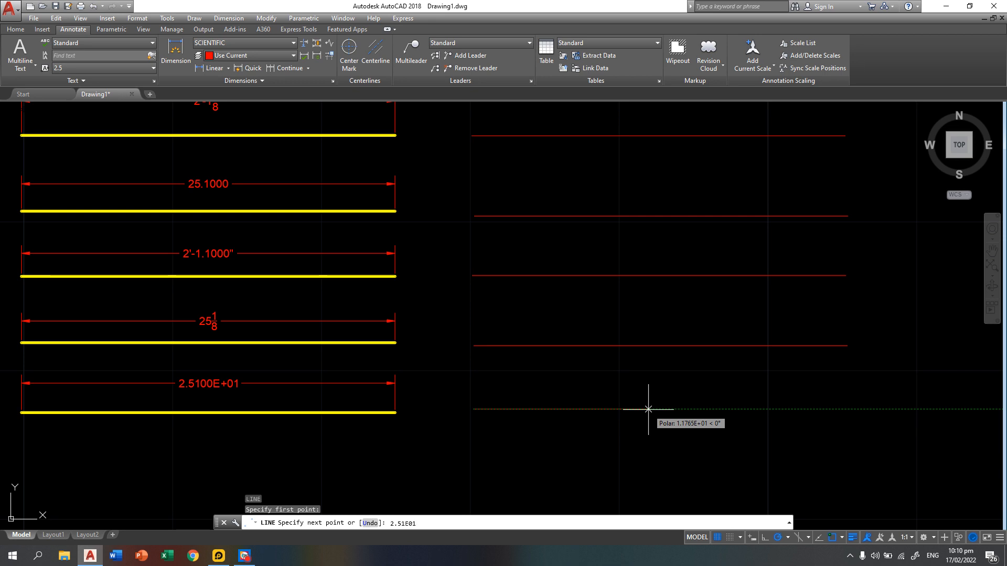
{"action": "left_click", "coordinate": [648, 408]}
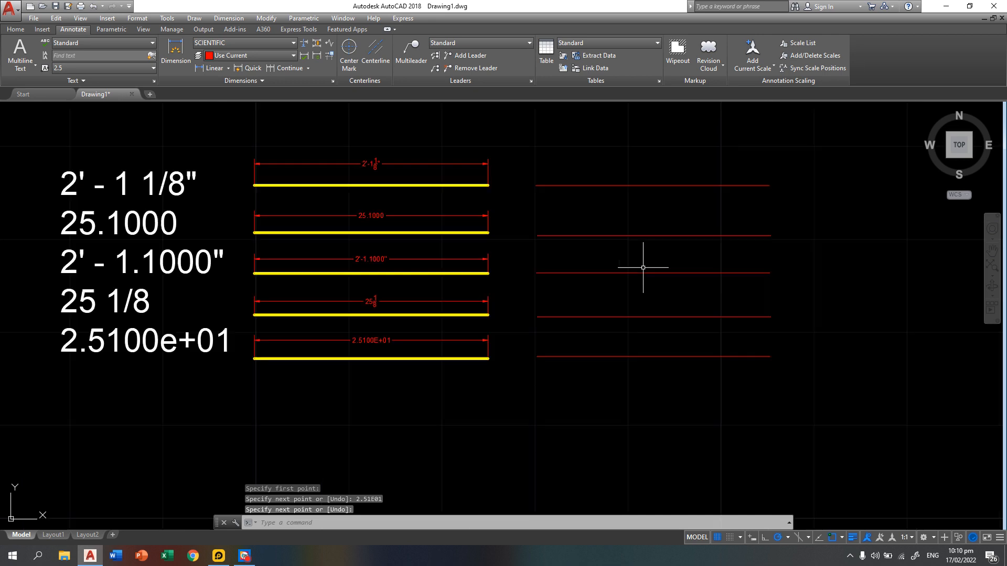
{"action": "mouse_move", "coordinate": [619, 200]}
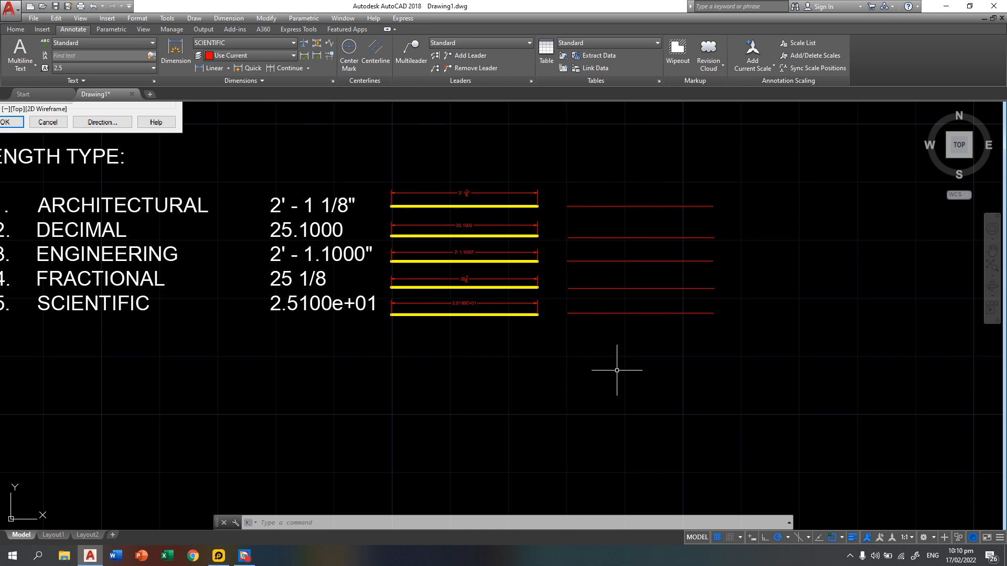
{"action": "mouse_move", "coordinate": [465, 293]}
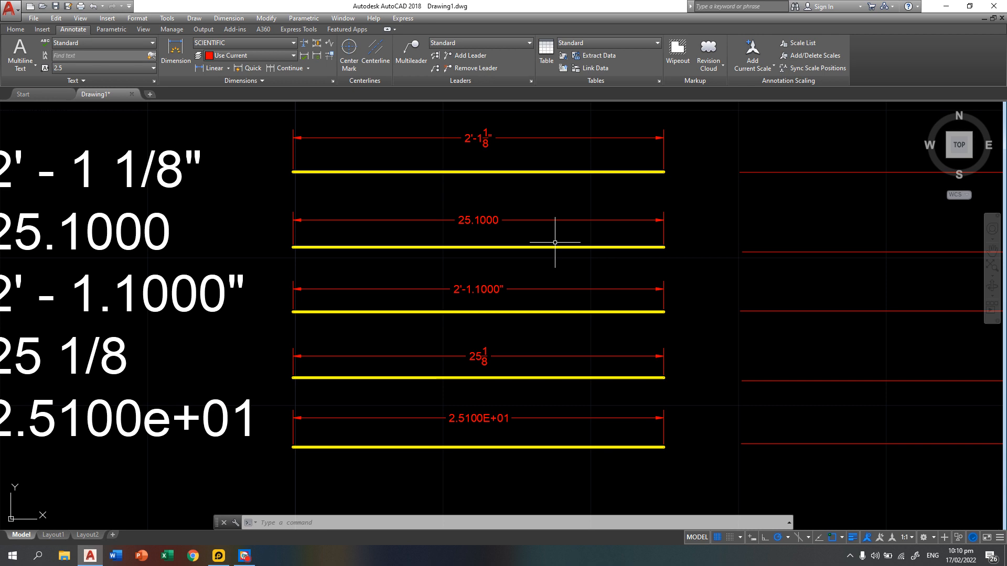
{"action": "mouse_move", "coordinate": [330, 215]}
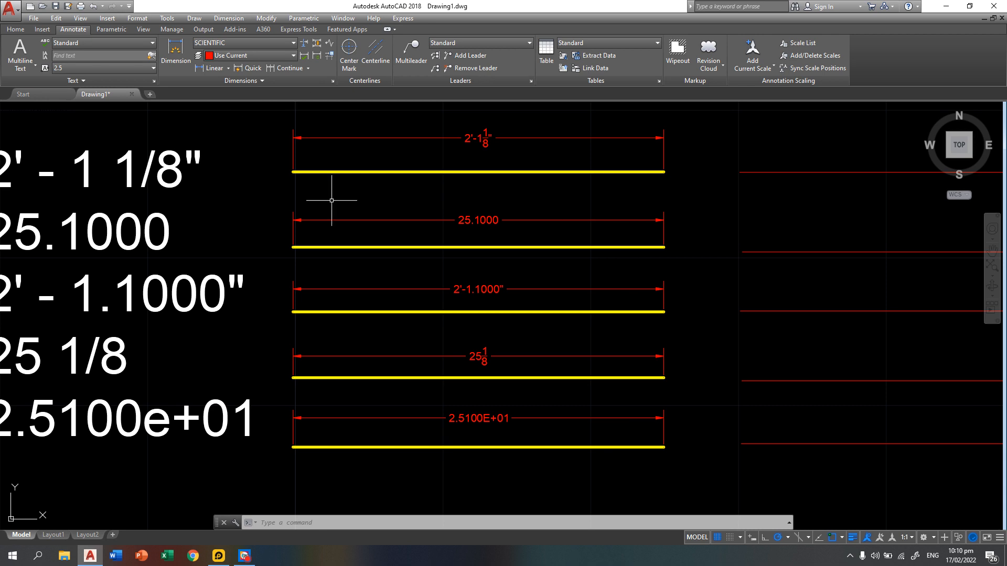